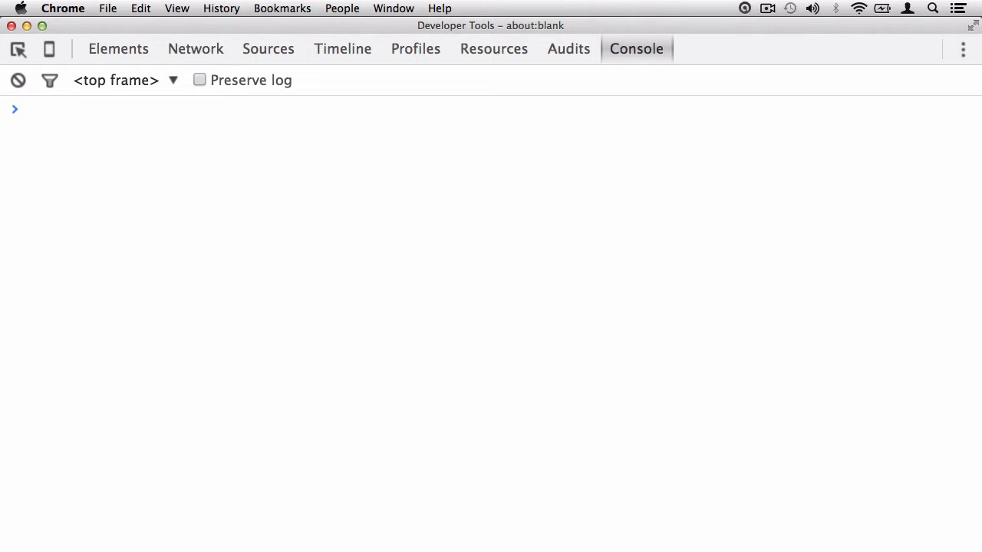
- Start the statement var pot = []; with the cursor placed inside the empty brackets
text(var)
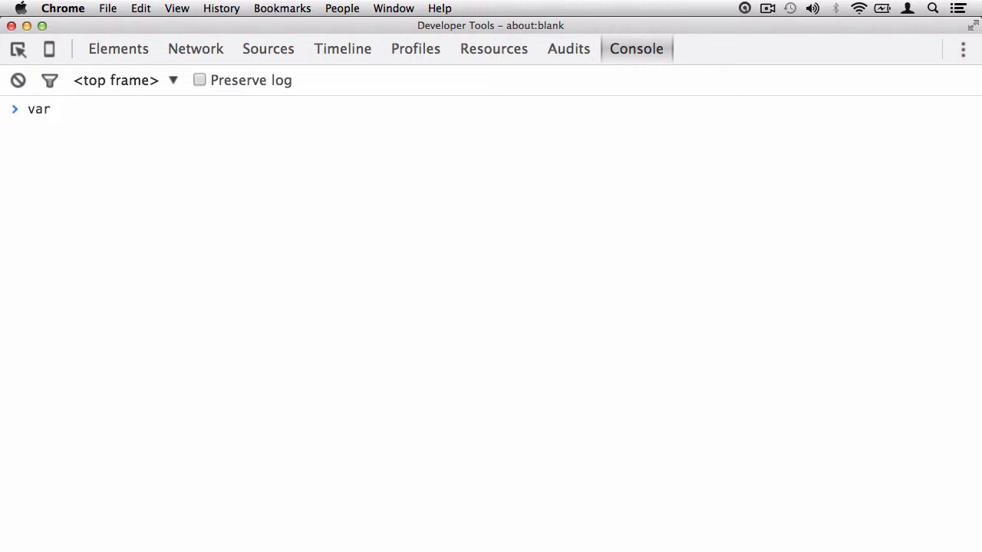
text(pot =)
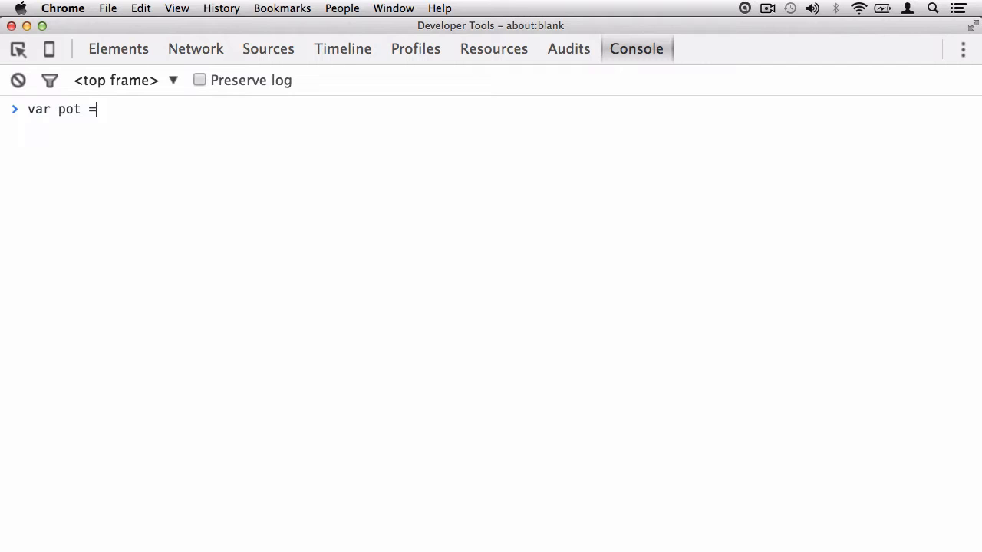
text(;)
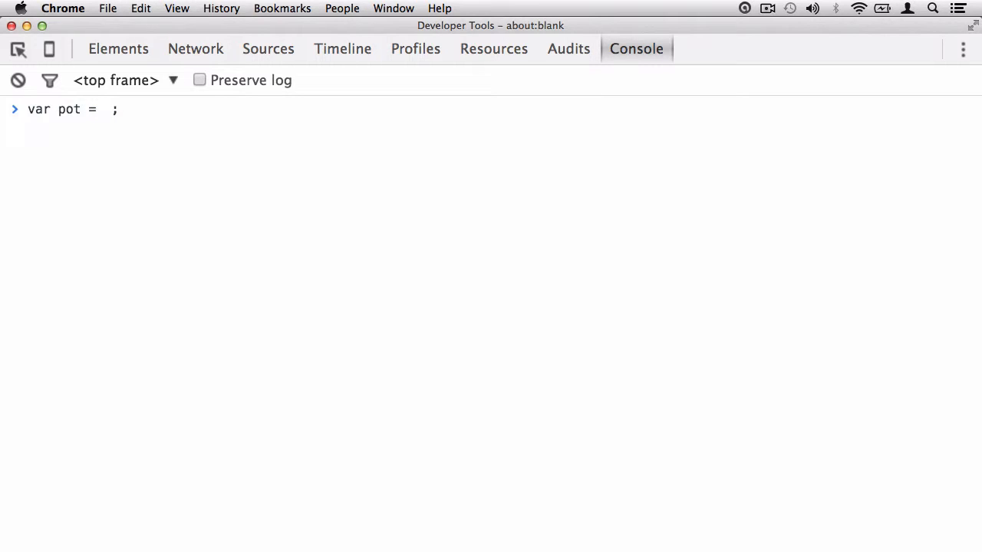
text([])
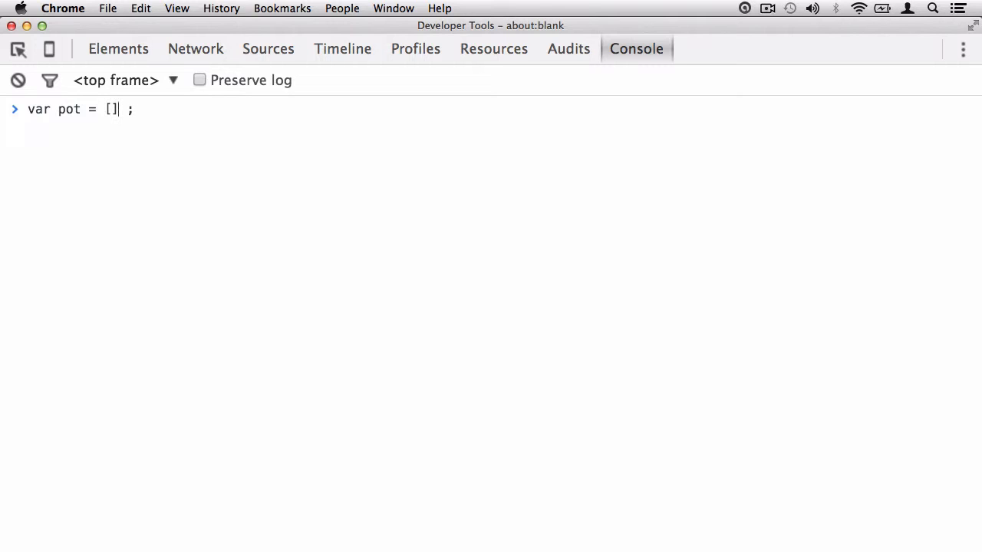
double_click(111, 109)
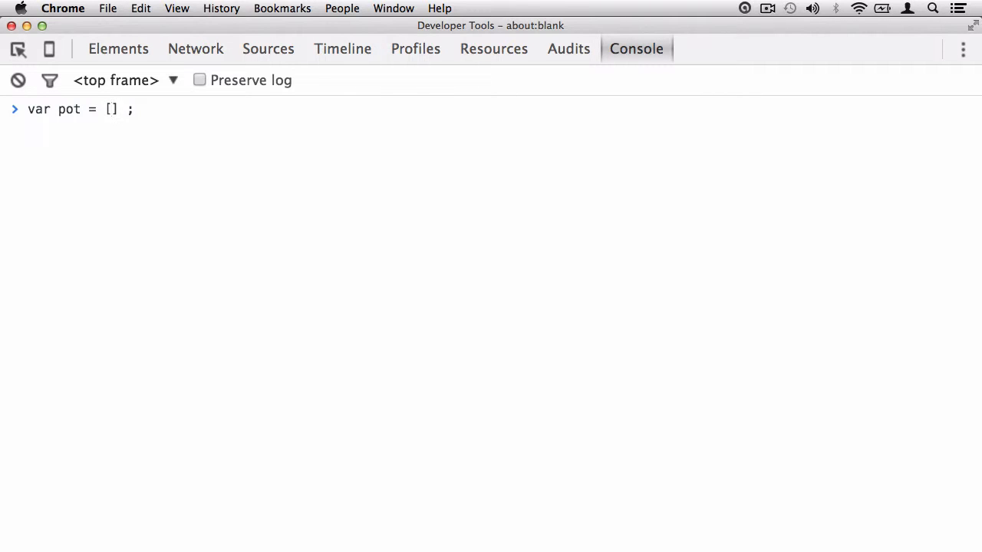
- Fill the array with "red pen", "yellow pen", "blue pen" and run it
text(")
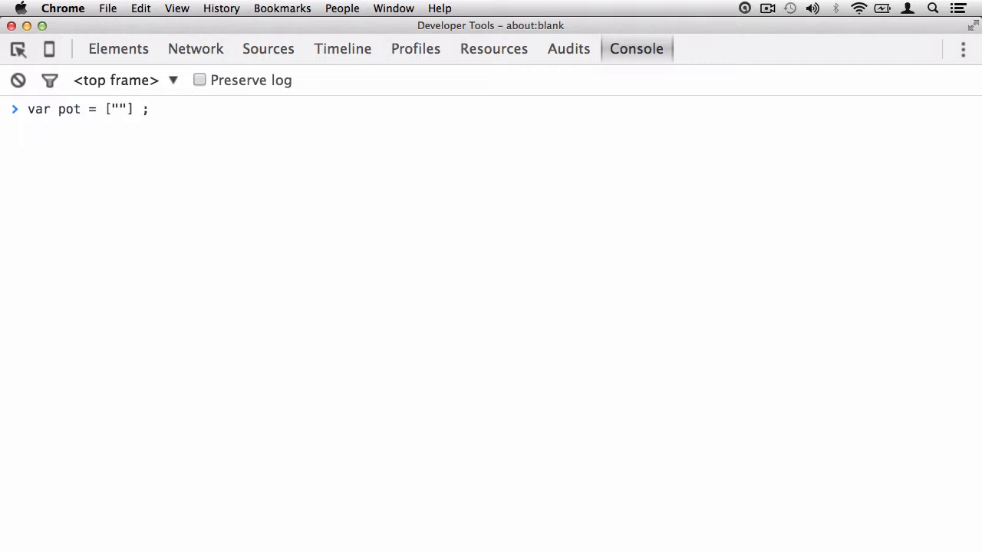
text(red pen)
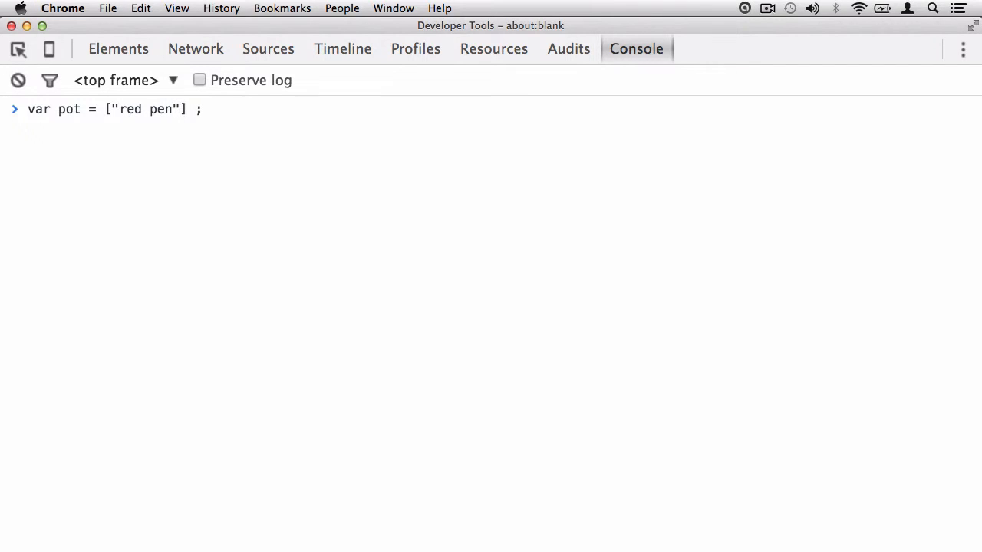
text(,)
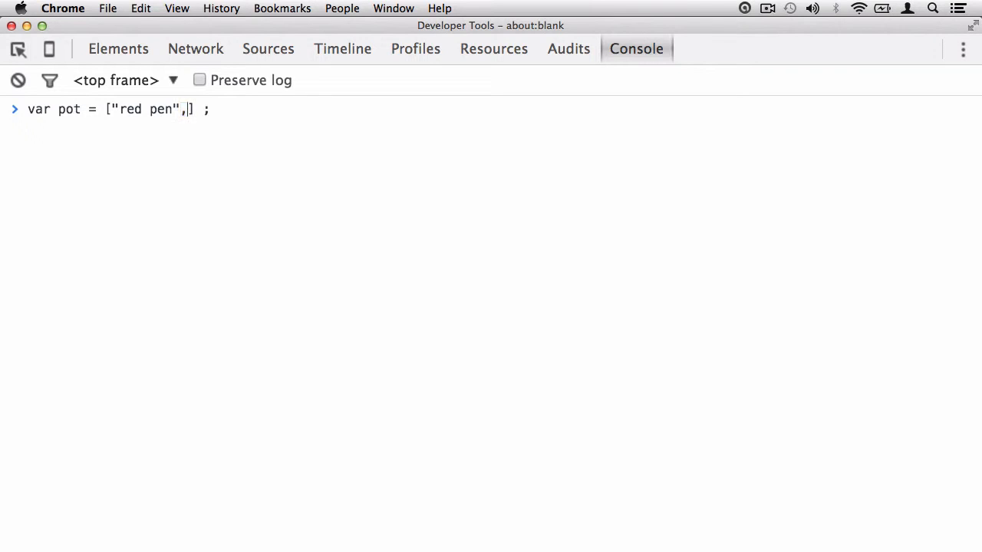
text("yel")
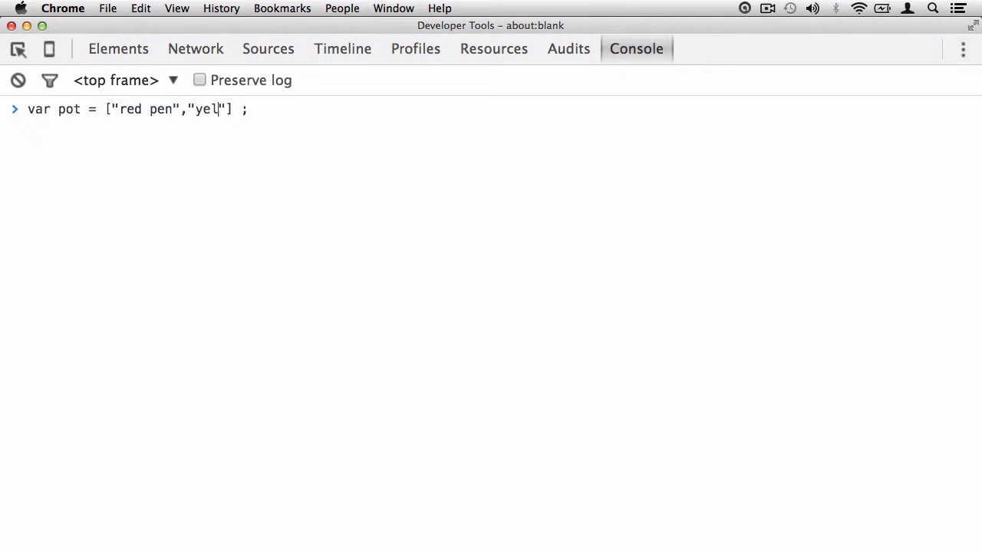
text(low pen)
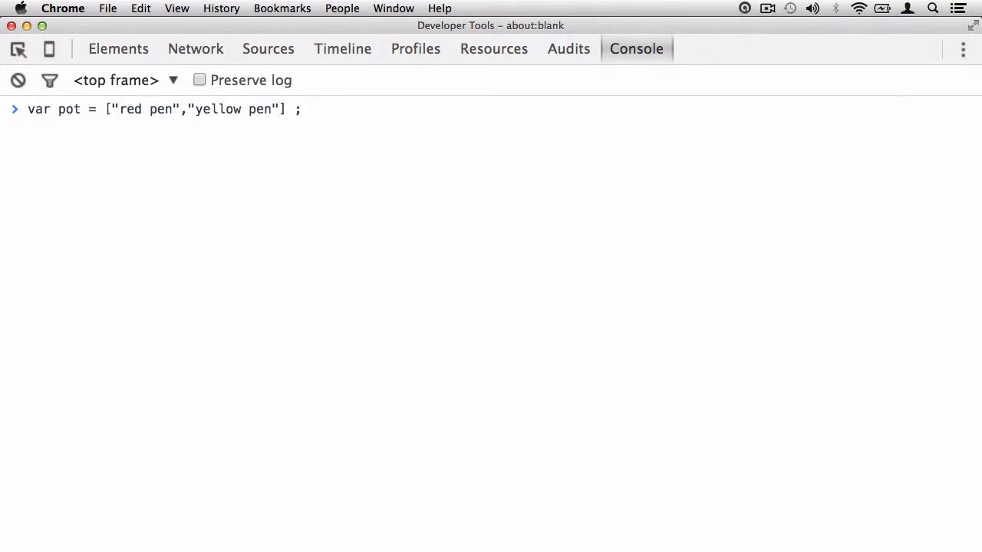
text(, "")
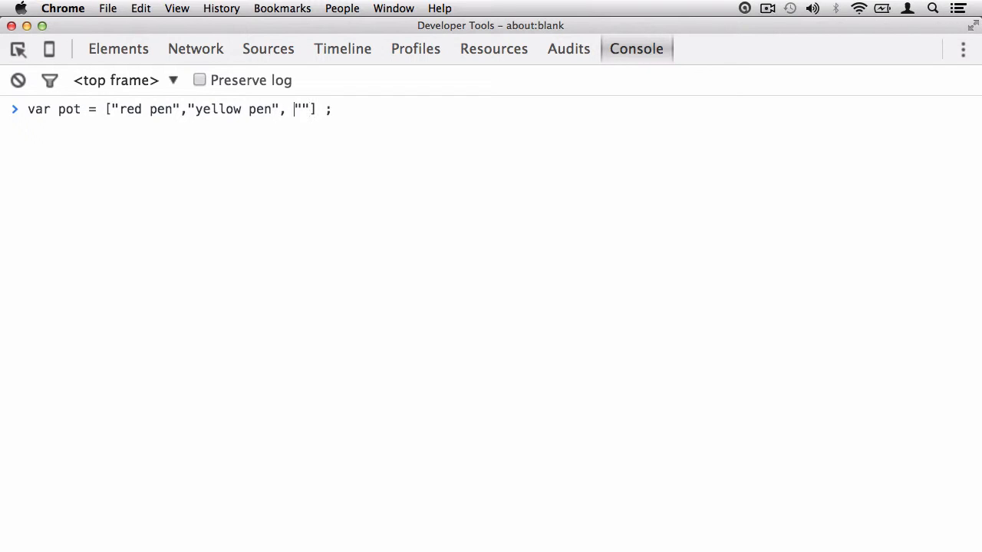
text(blue)
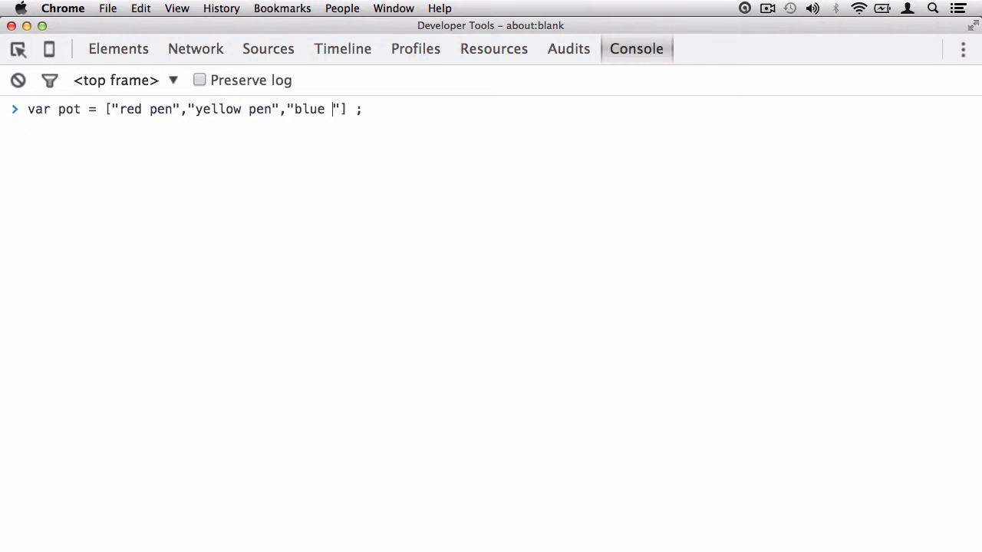
text(pen)
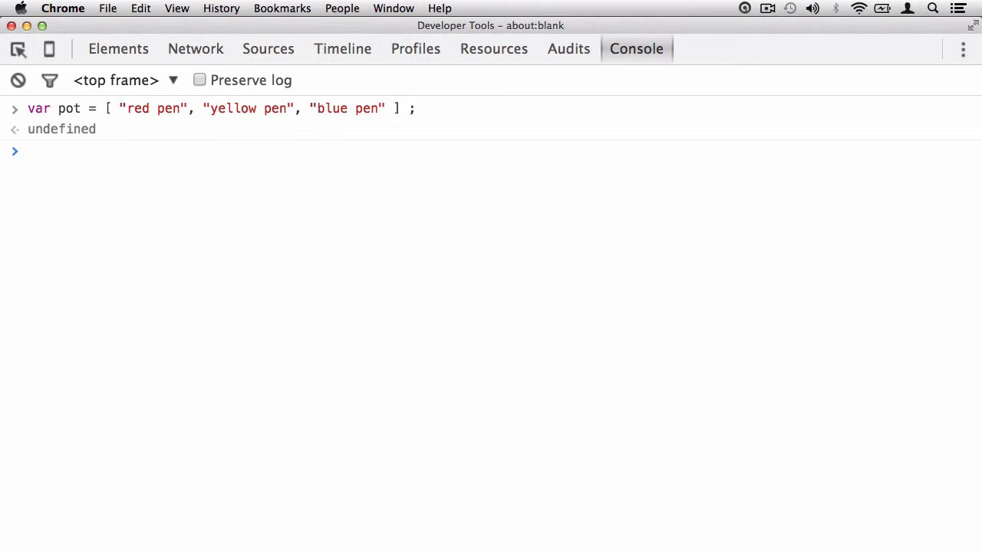
- Highlight the undefined result, then evaluate pot to list its three pens
double_click(62, 129)
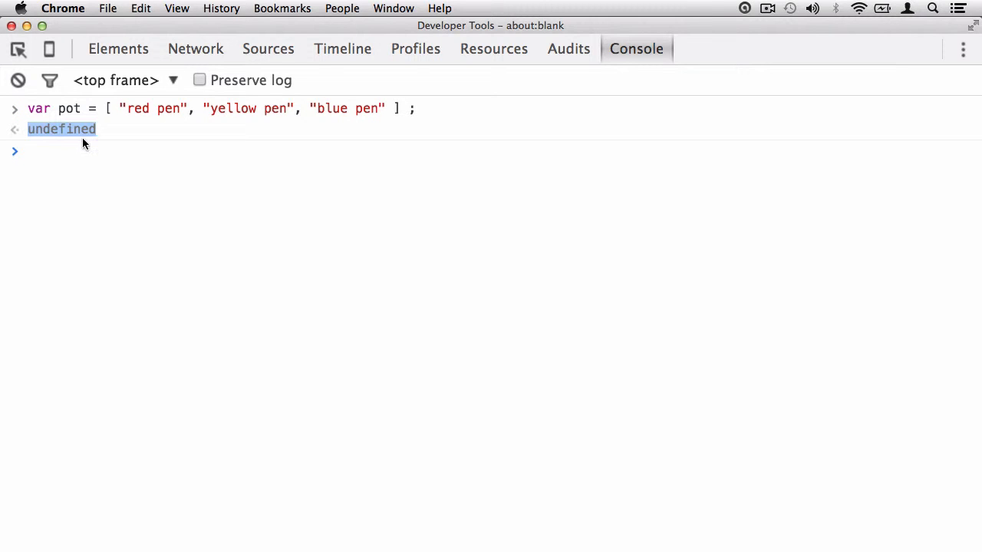
mouse_move(95, 130)
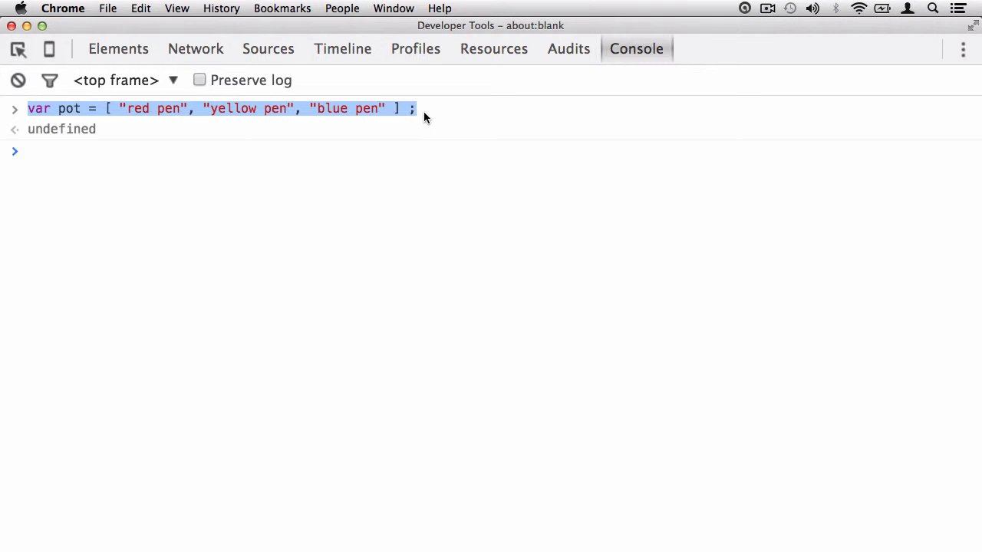
mouse_move(383, 134)
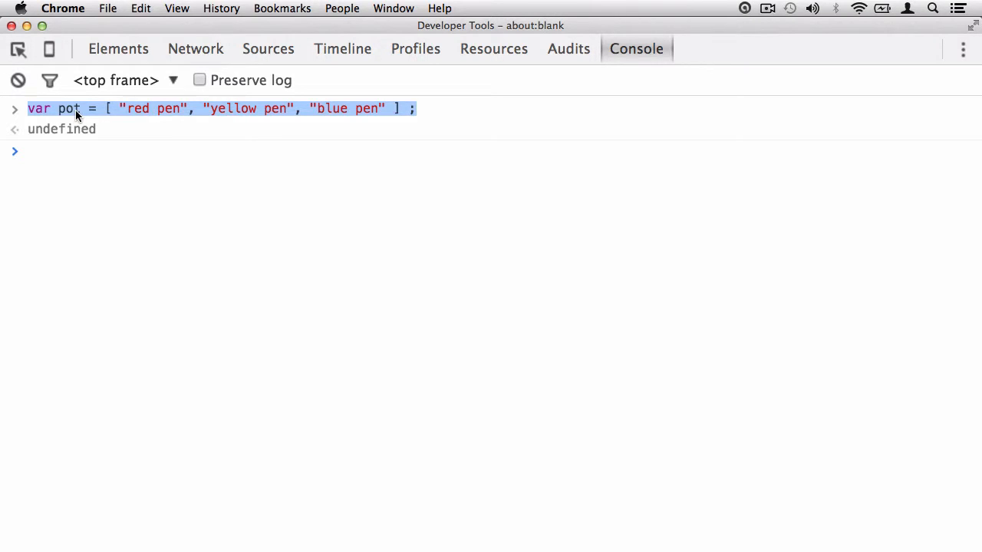
mouse_move(77, 126)
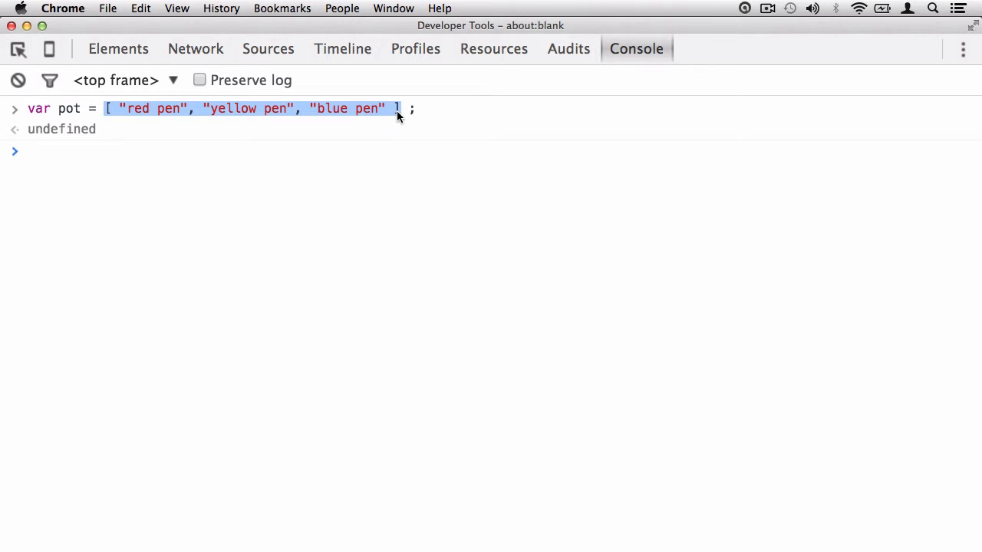
text(pot)
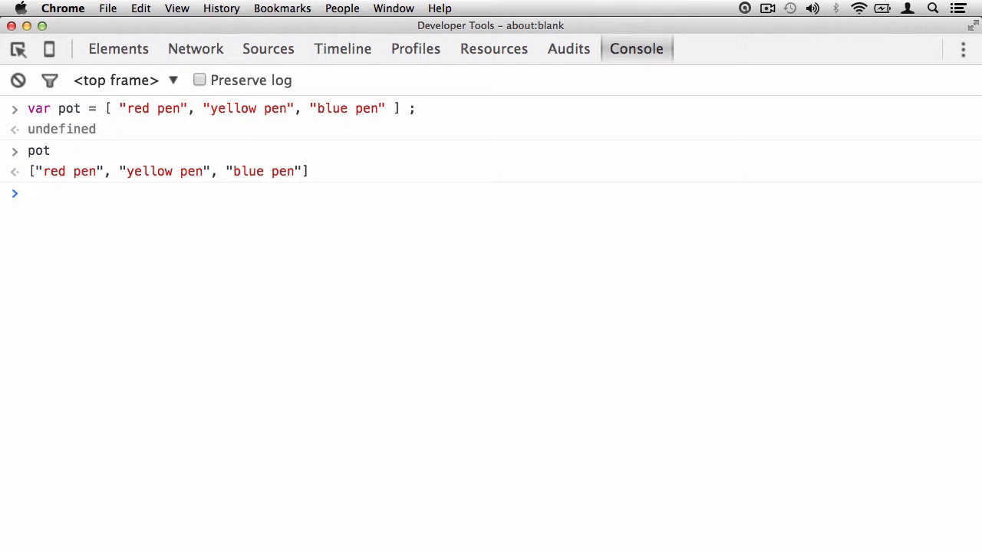
- Evaluate window and scroll its property list down to pot as Array[3]
text(wi)
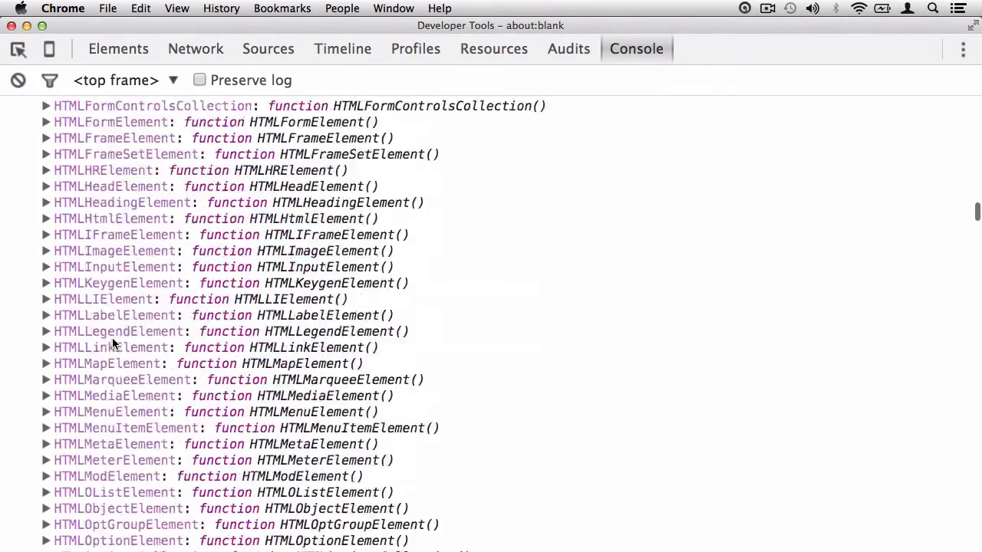
scroll(down, 3)
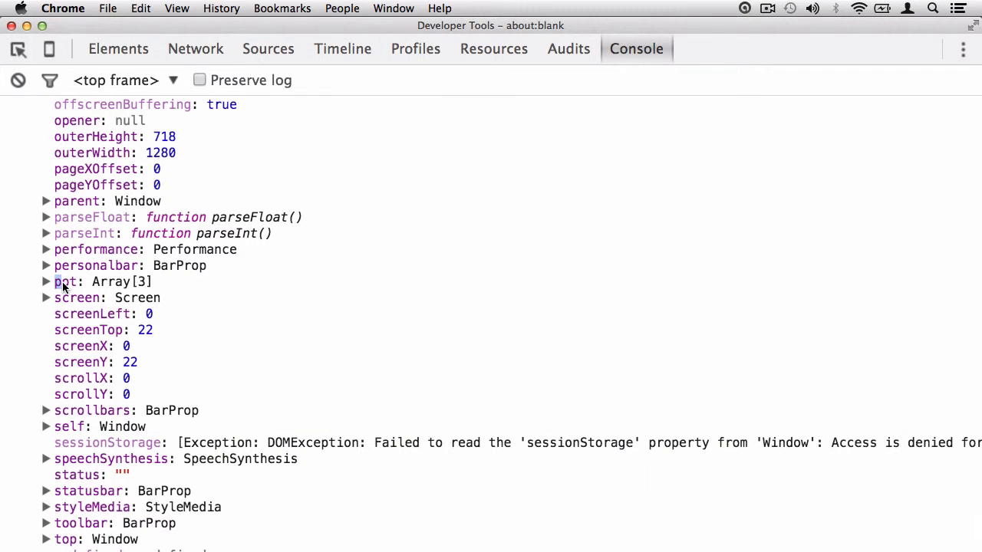
- Expand pot in the window listing and point out index 0 and the blue pen element
click(46, 283)
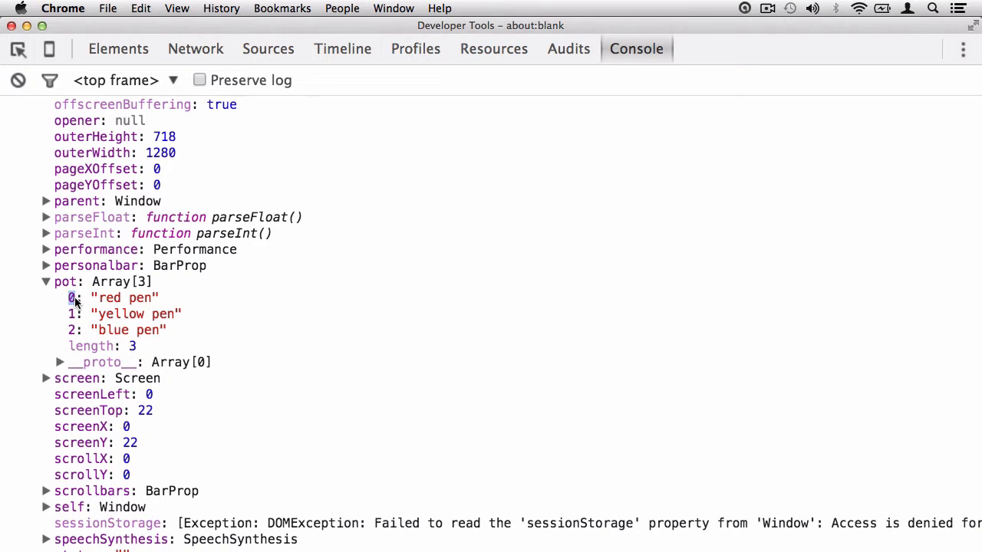
double_click(126, 298)
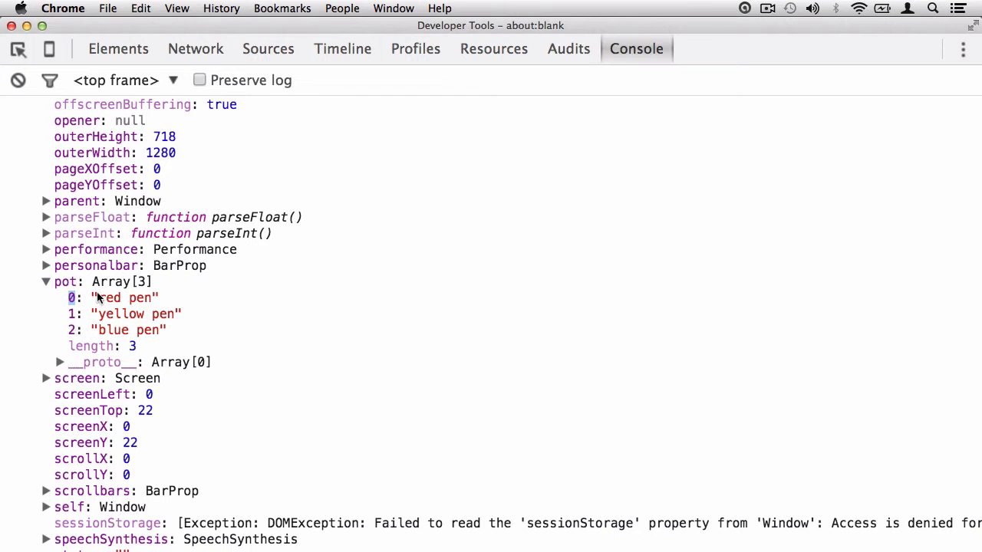
mouse_move(110, 286)
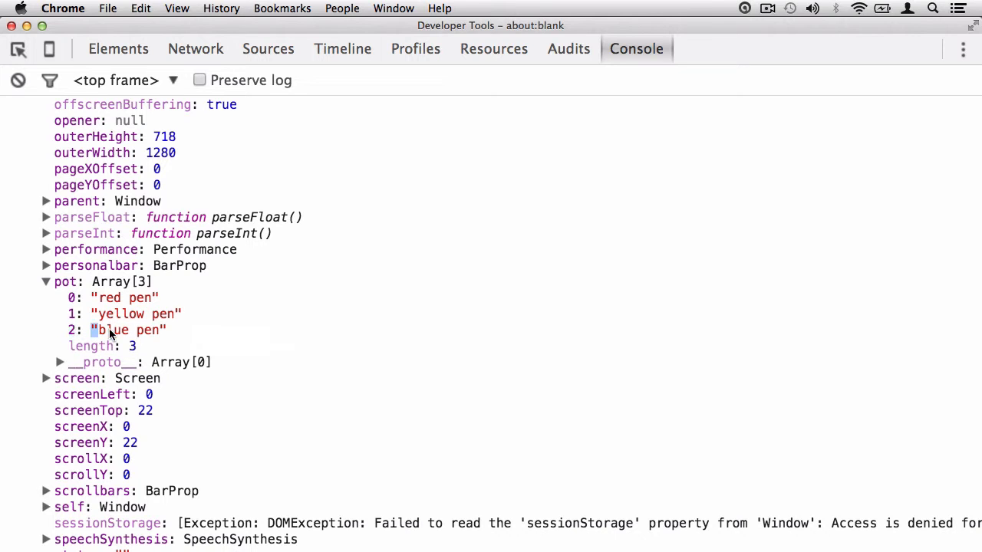
double_click(128, 330)
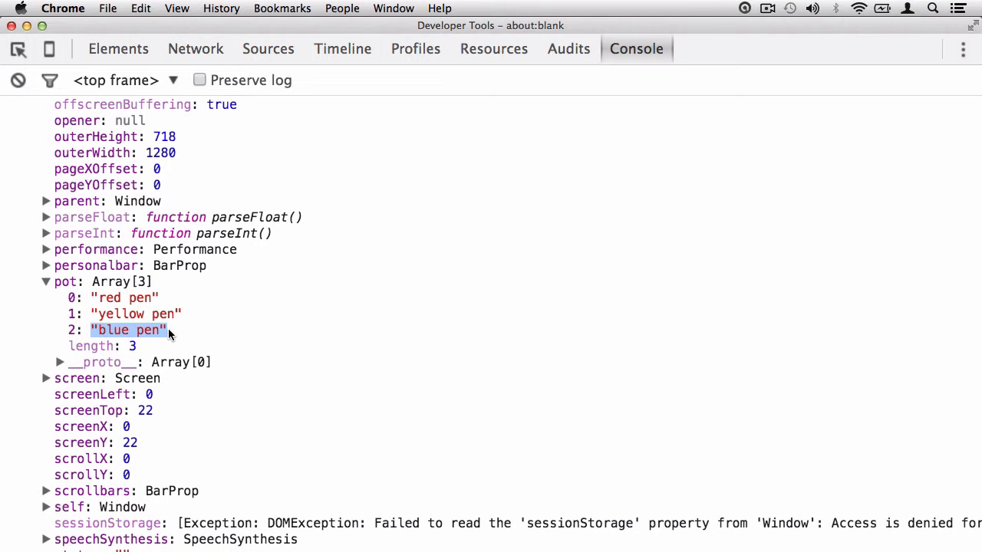
mouse_move(110, 330)
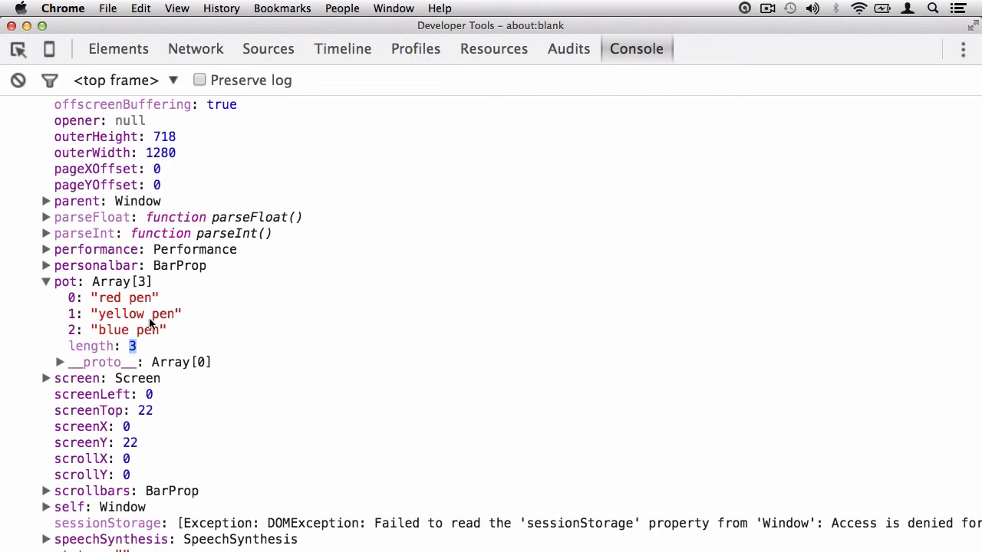
mouse_move(125, 297)
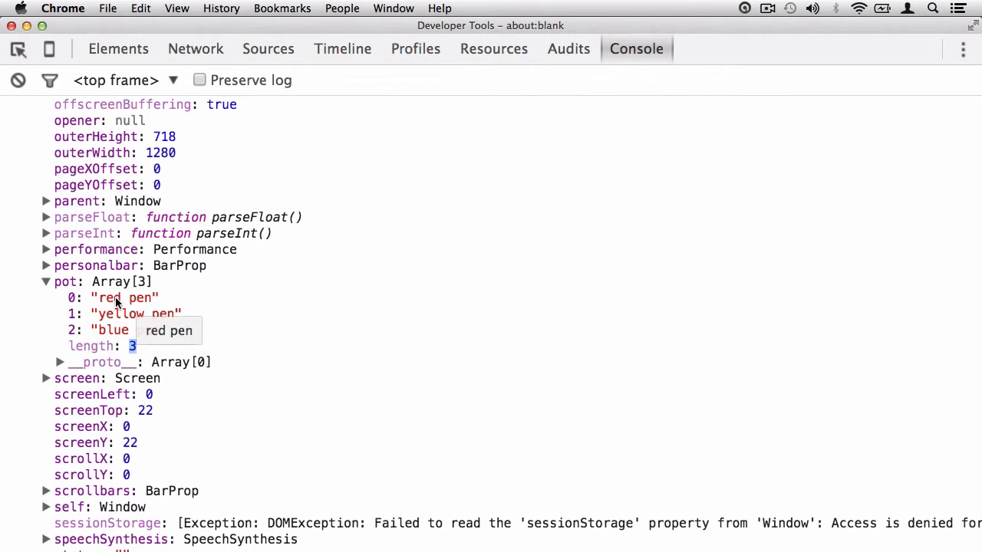
mouse_move(119, 330)
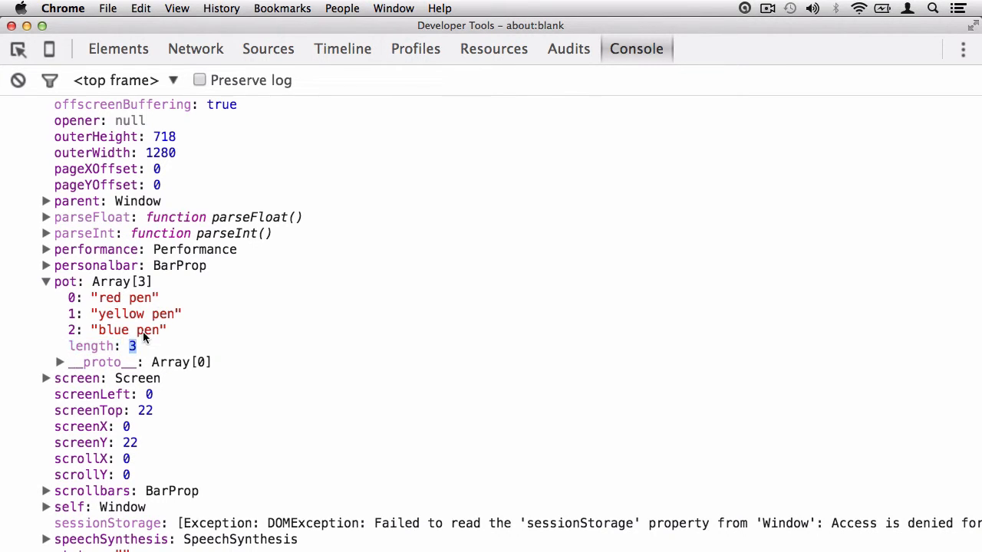
mouse_move(135, 313)
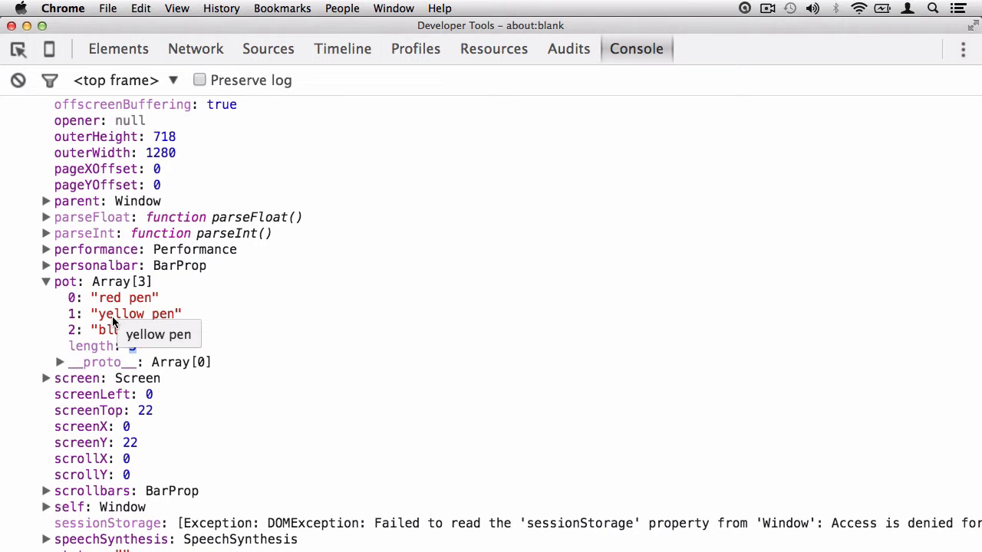
mouse_move(136, 351)
text(pot)
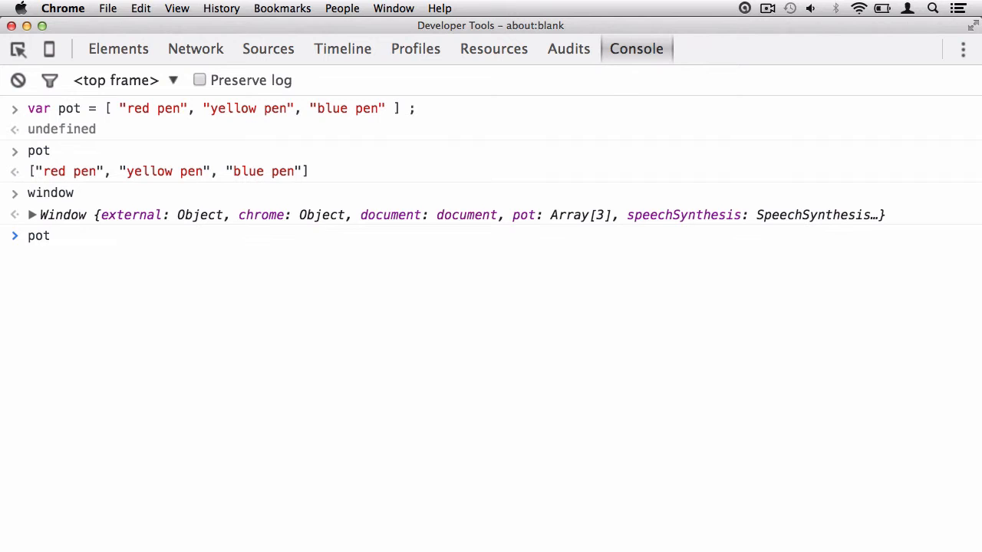
- Evaluate pot[0]; which returns "red pen"
text([])
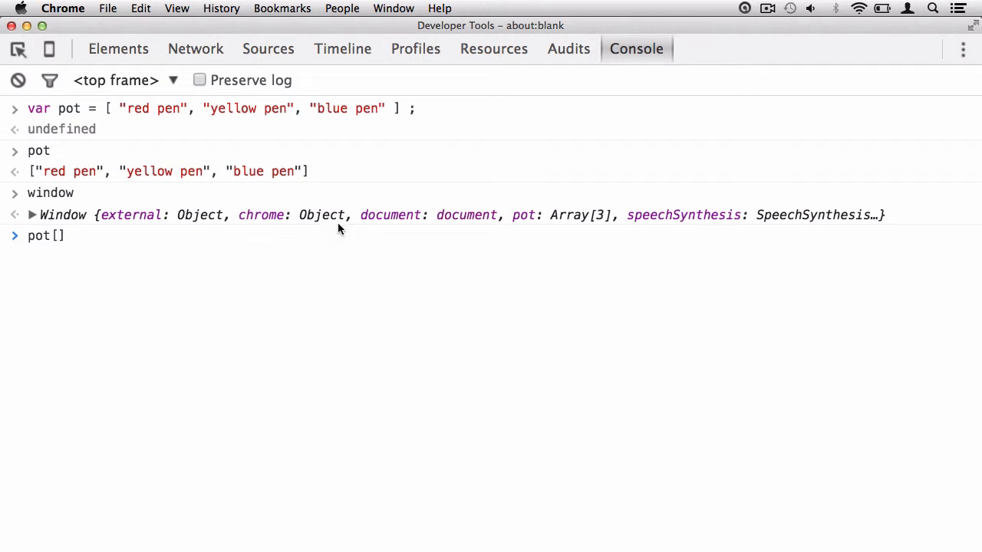
mouse_move(212, 113)
text(0)
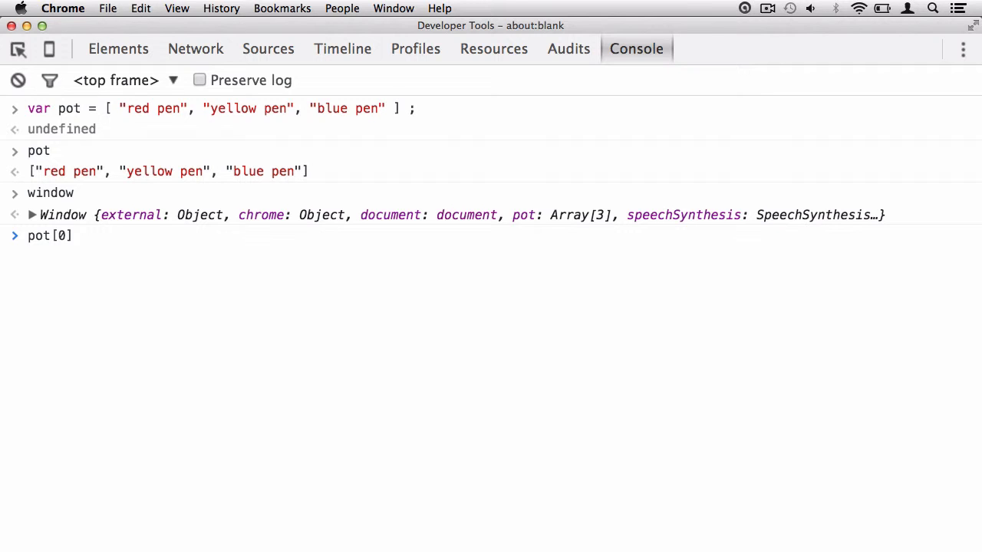
text(;)
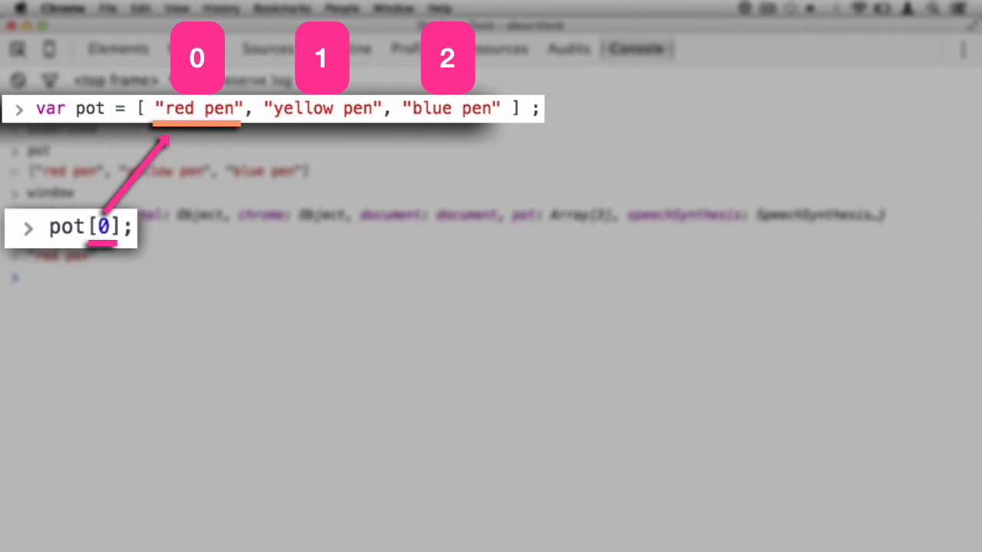
key(Enter)
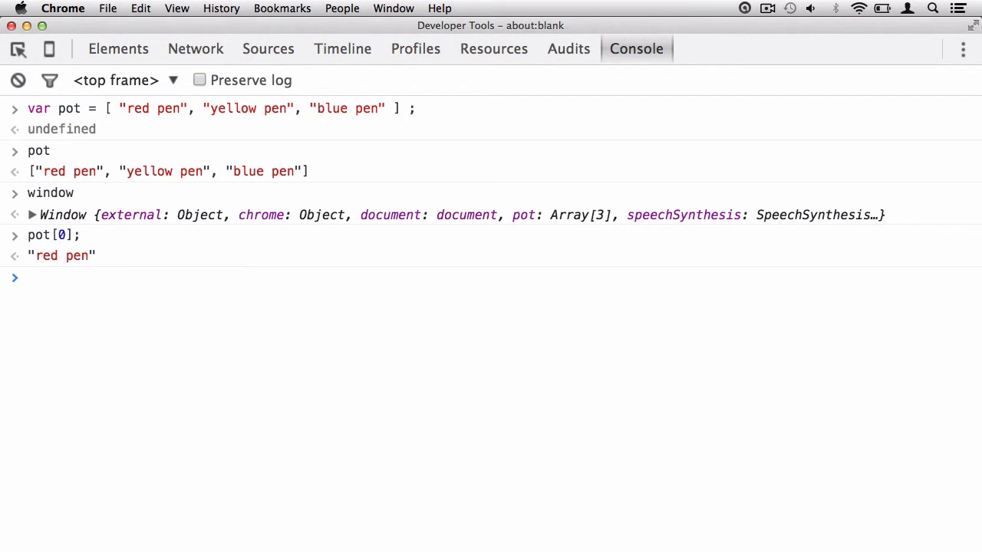
- Evaluate pot[1]; and pot[2]; returning "yellow pen" and "blue pen"
text(pot[];)
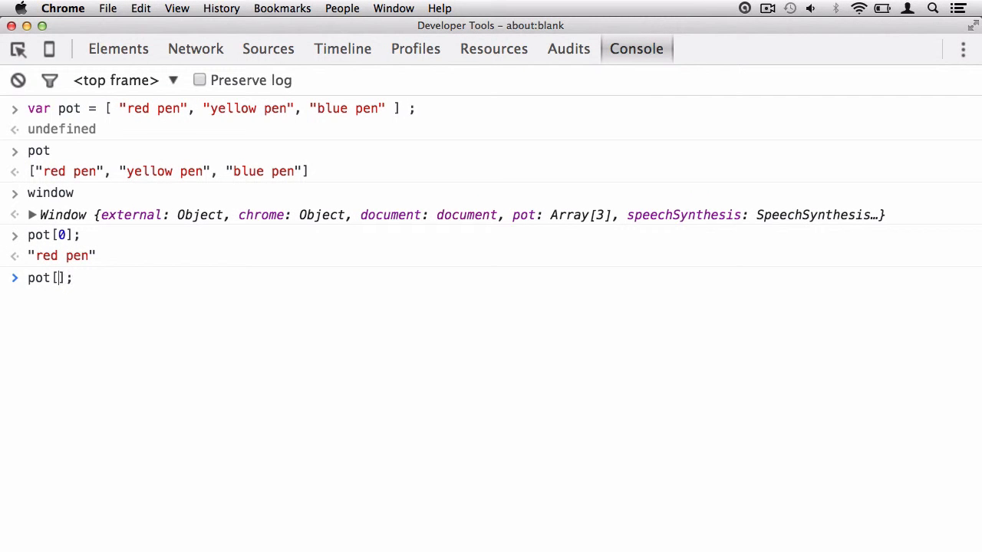
text(1)
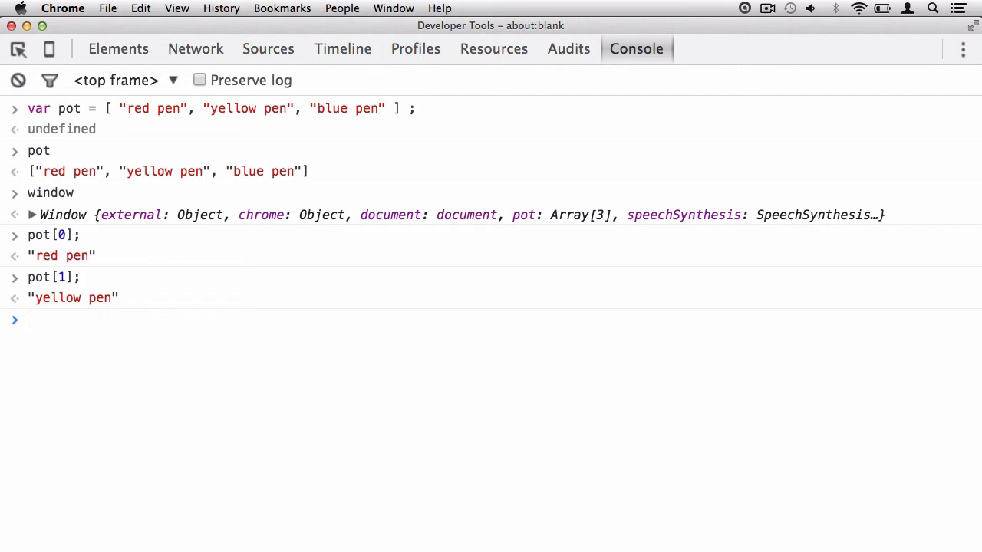
text(pot[2];)
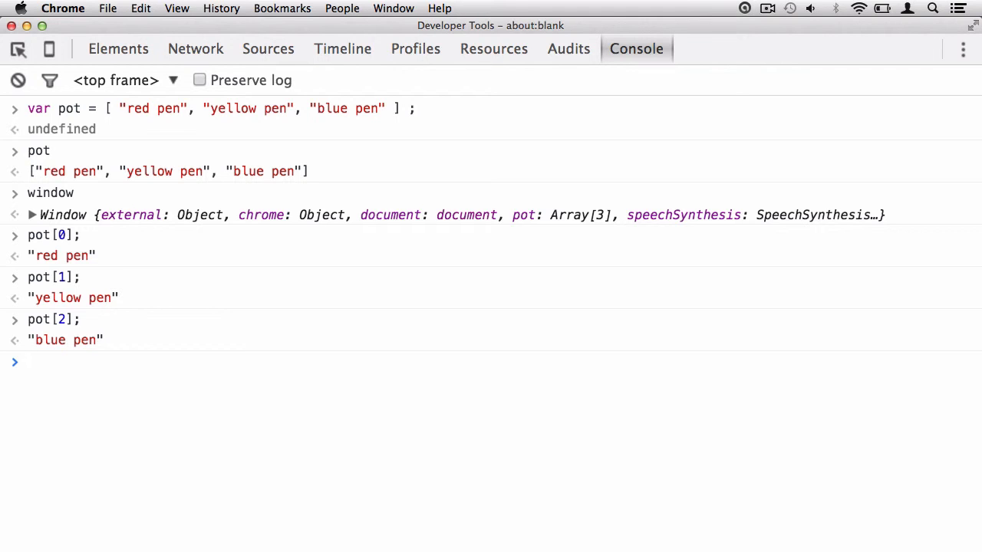
- Begin reassigning pot to a new array, entering 90 and "hello" inside the brackets
text(pot =)
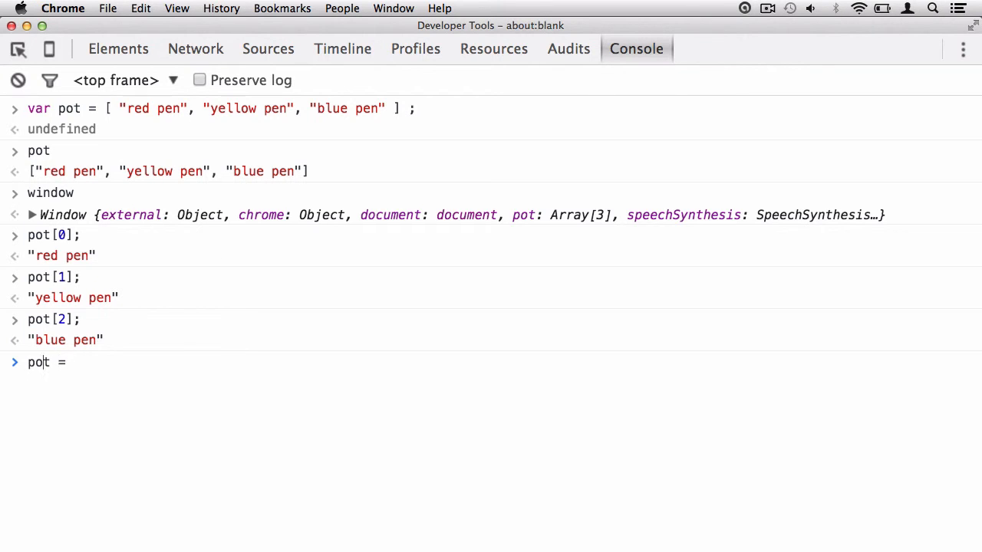
text(var)
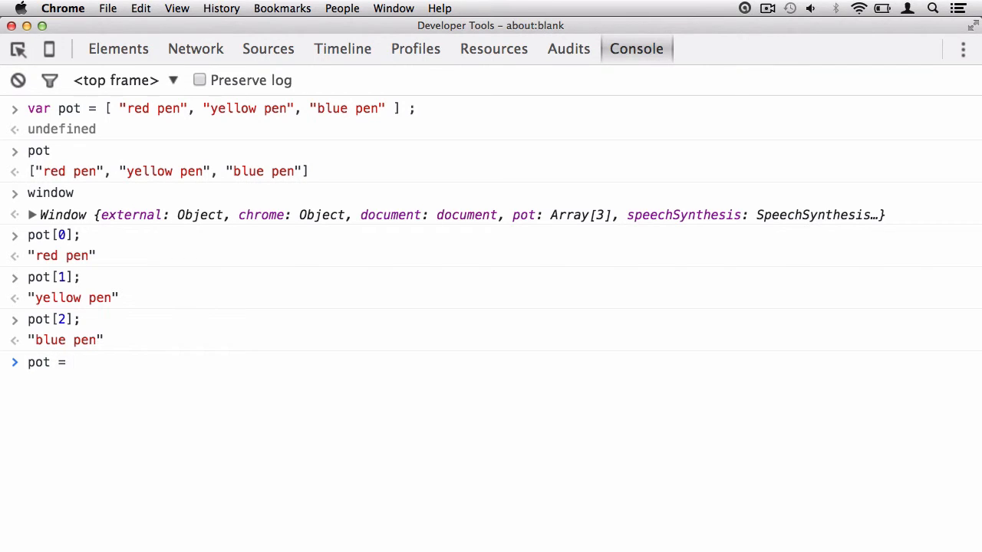
text([])
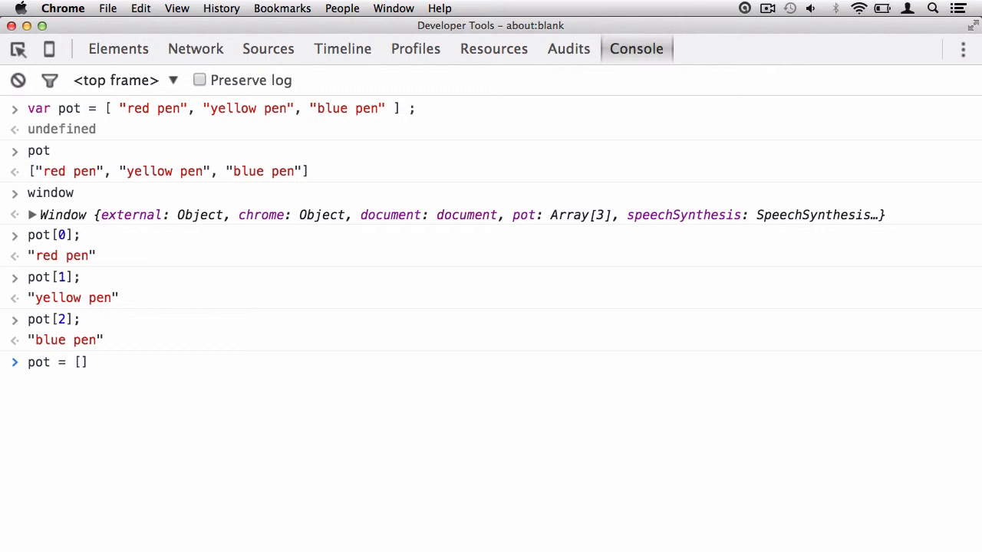
text(" ")
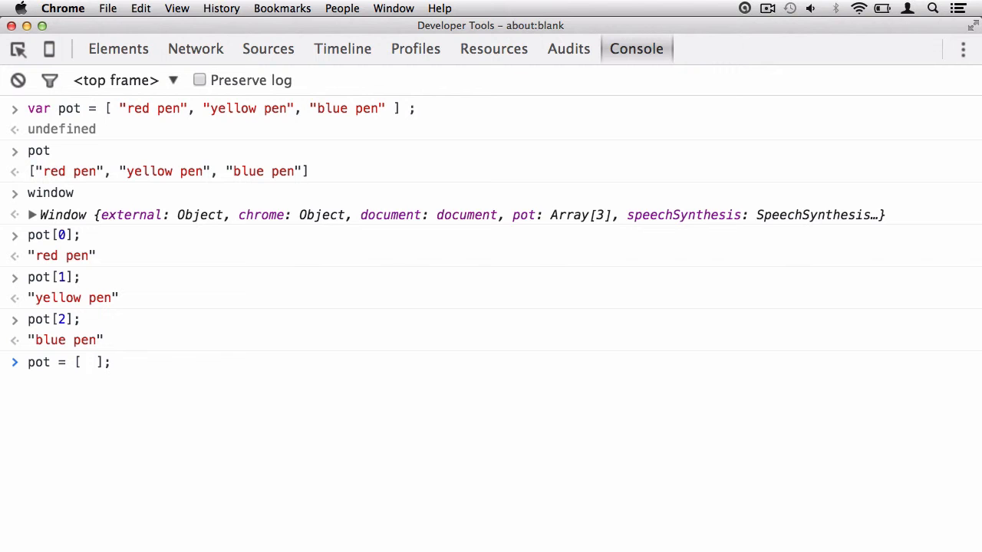
drag(106, 108, 401, 107)
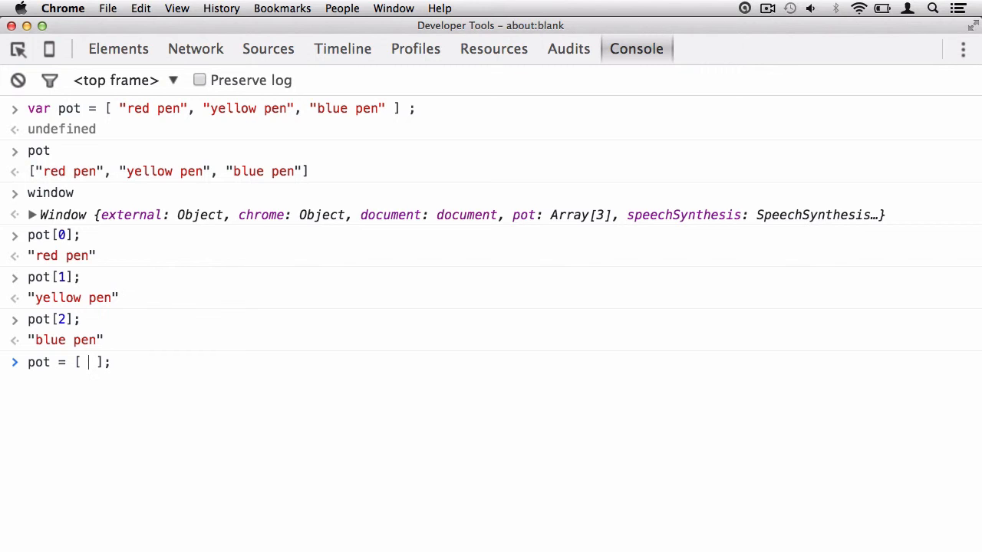
text(90)
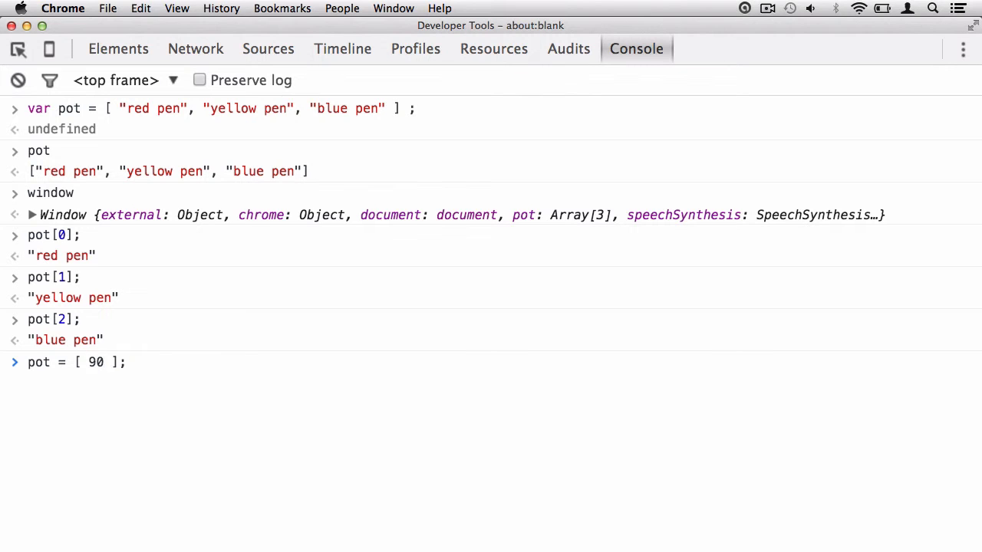
text(, "hello",)
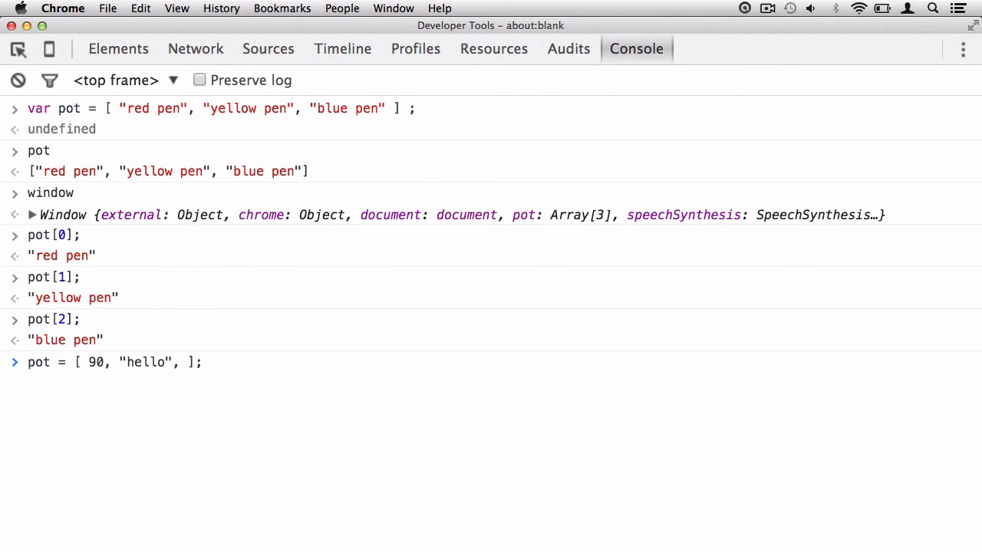
- Add NaN, null and undefined as the next values of the new pot array
text(NaN)
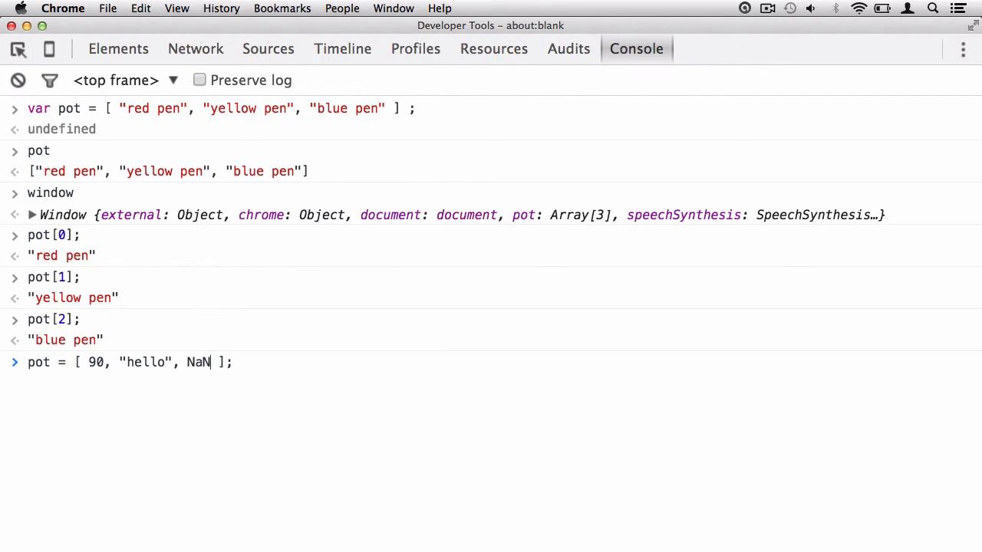
text(,)
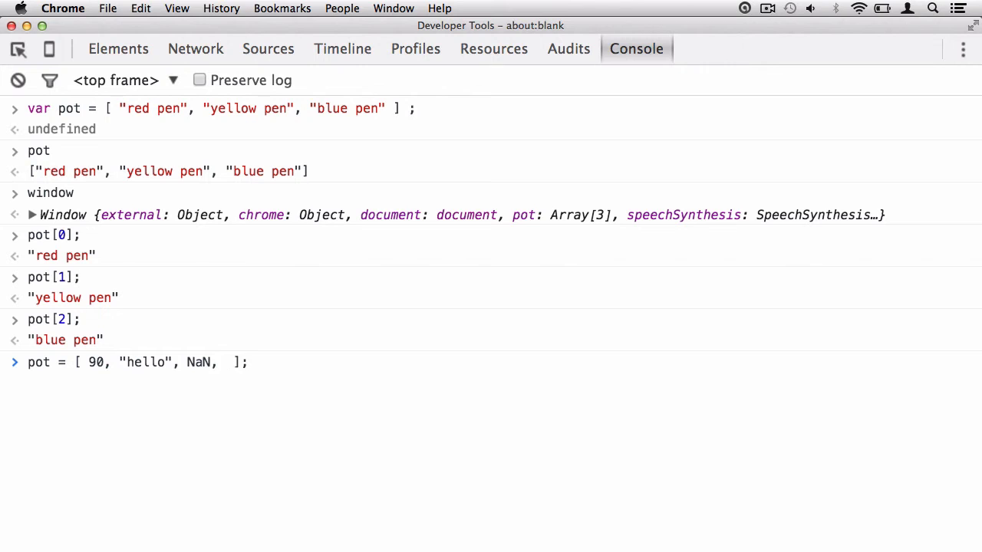
text(null,)
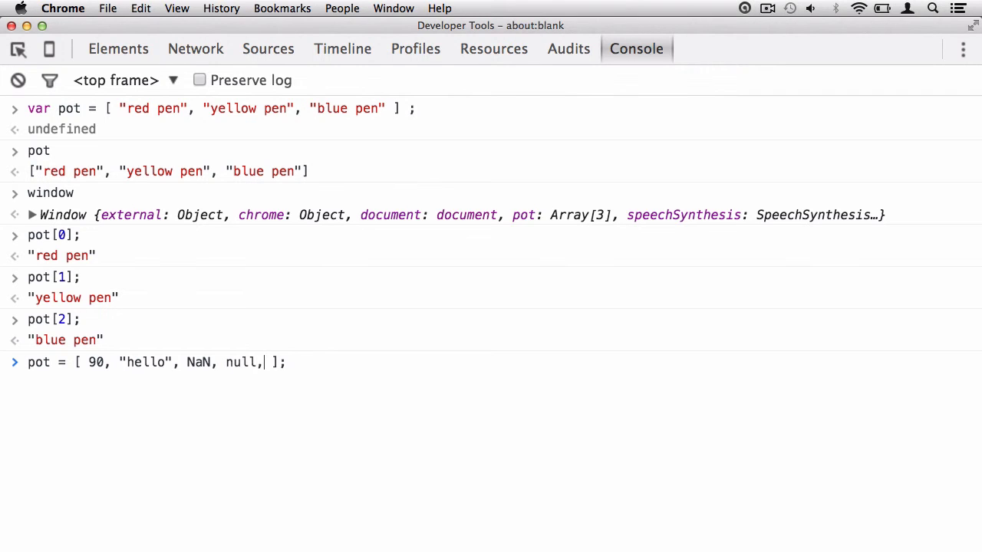
text(undefined)
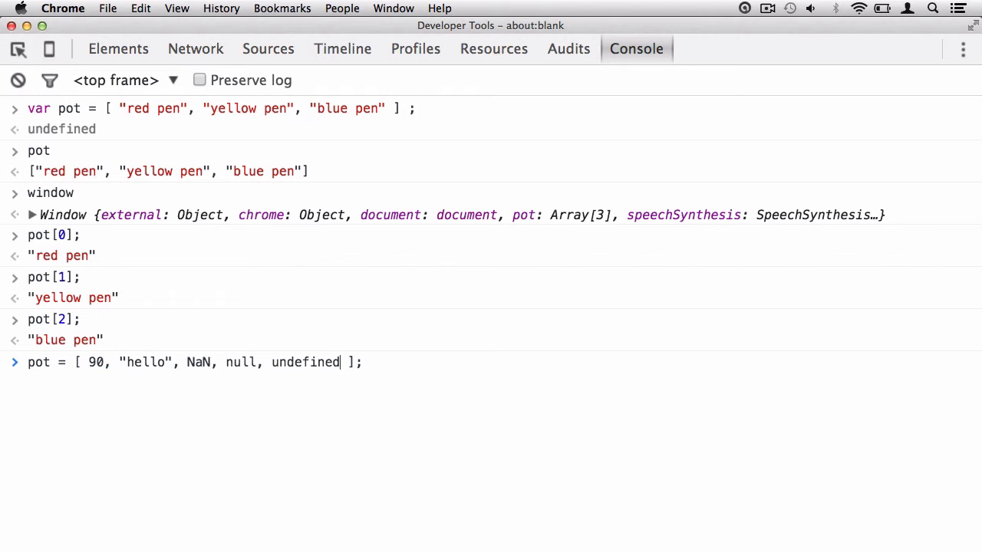
- Append 20 + 5 and "hello " + "world" to the array and run the reassignment
text(,)
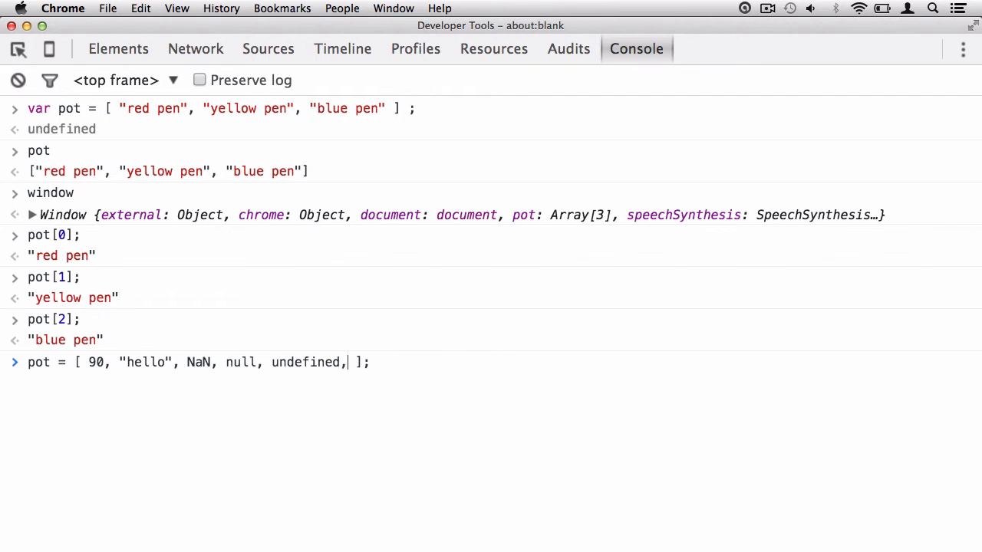
text(20)
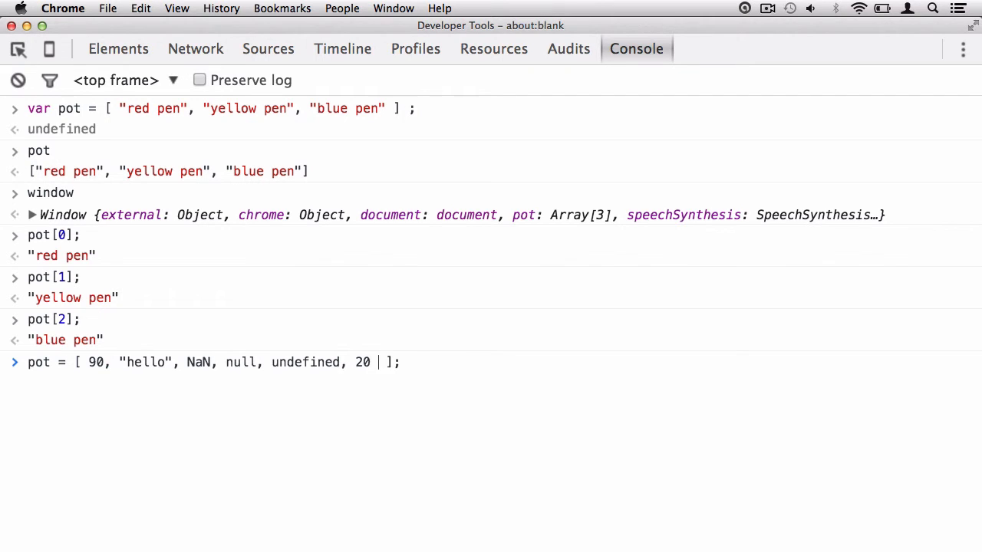
text(+ 5)
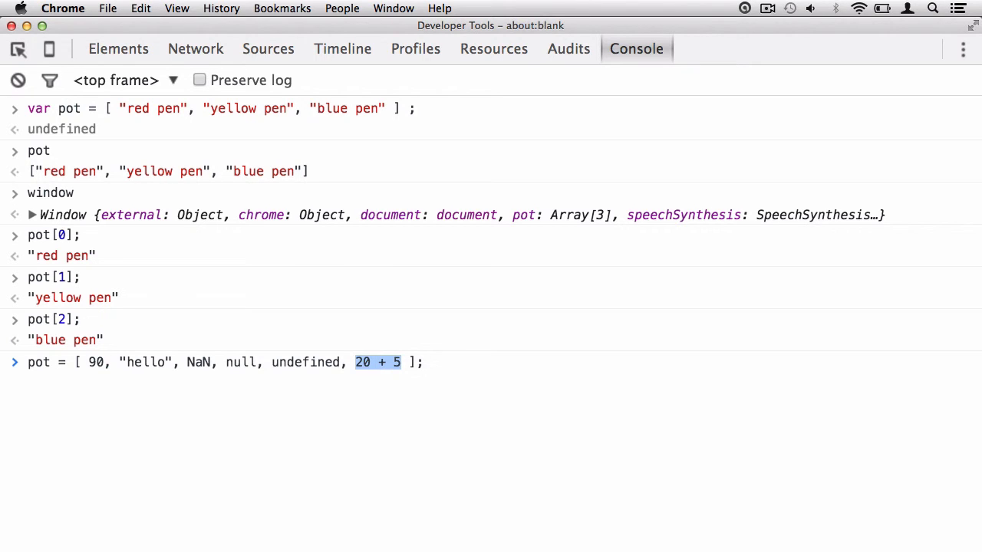
text(,)
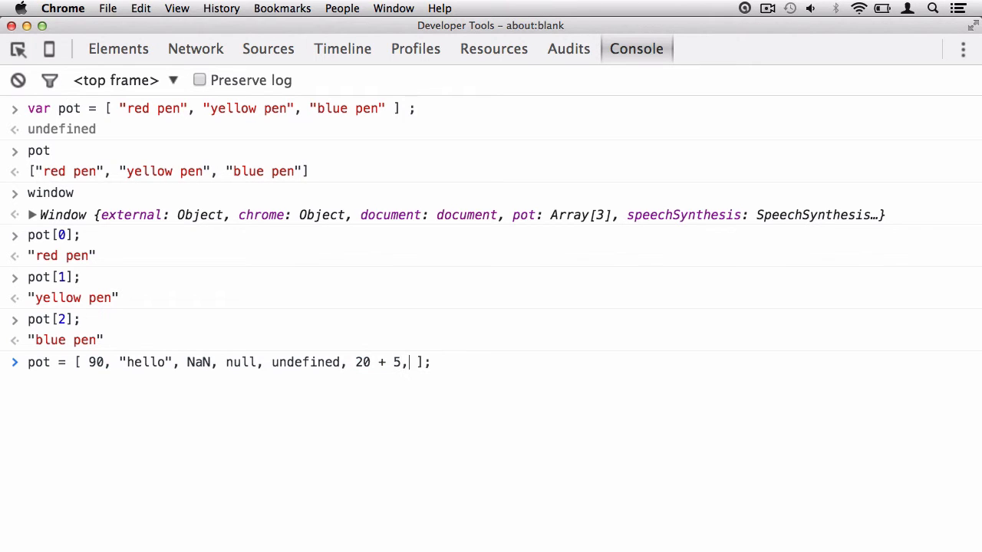
text(" ")
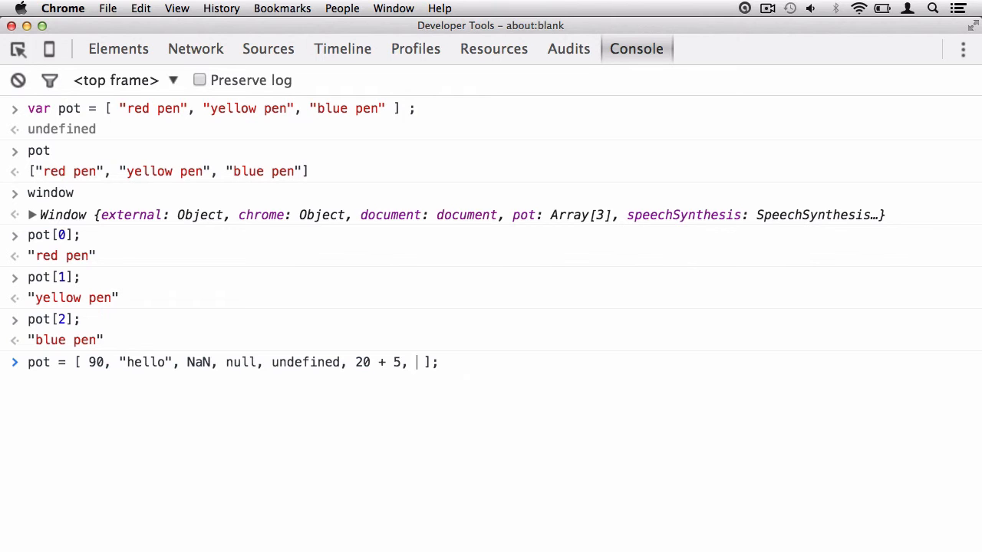
text(")
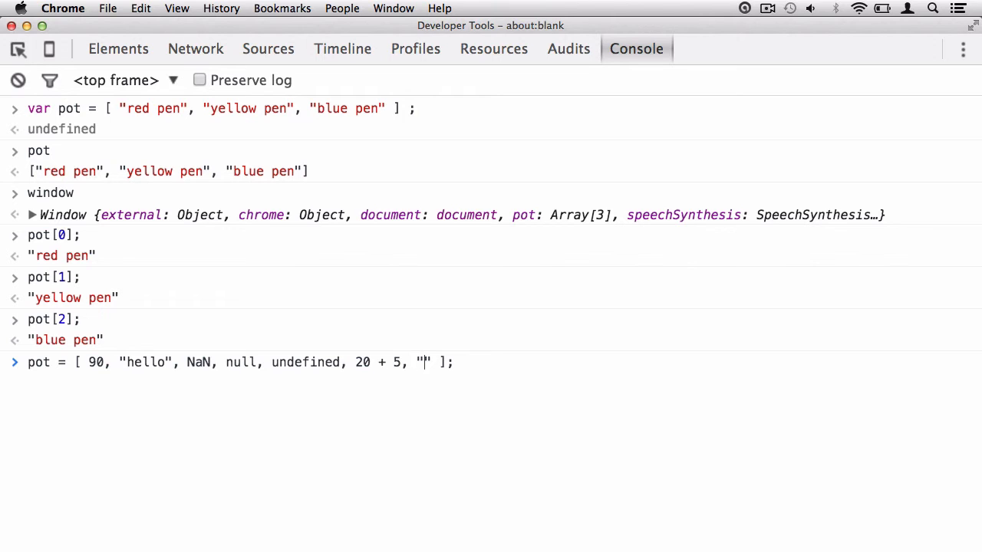
text(hello)
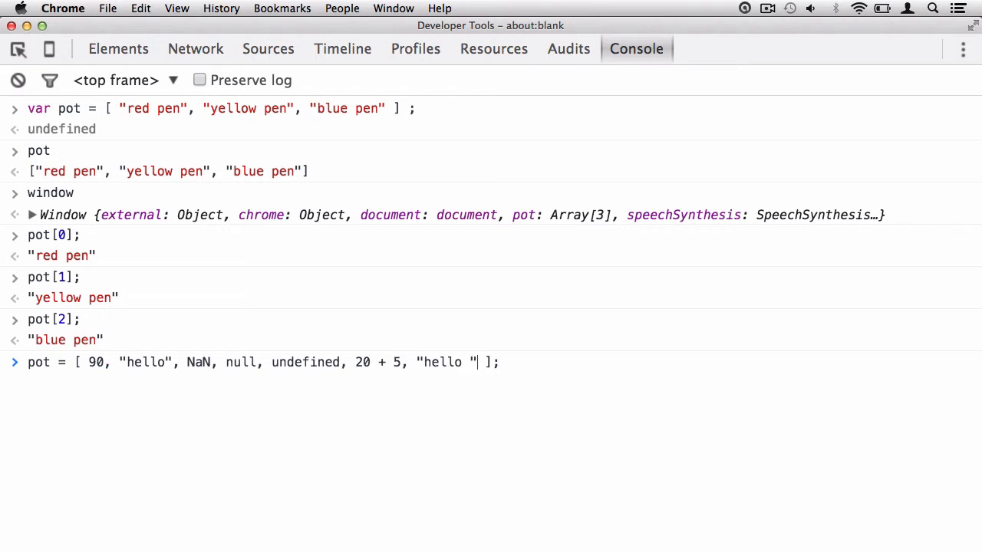
text(+ "world")
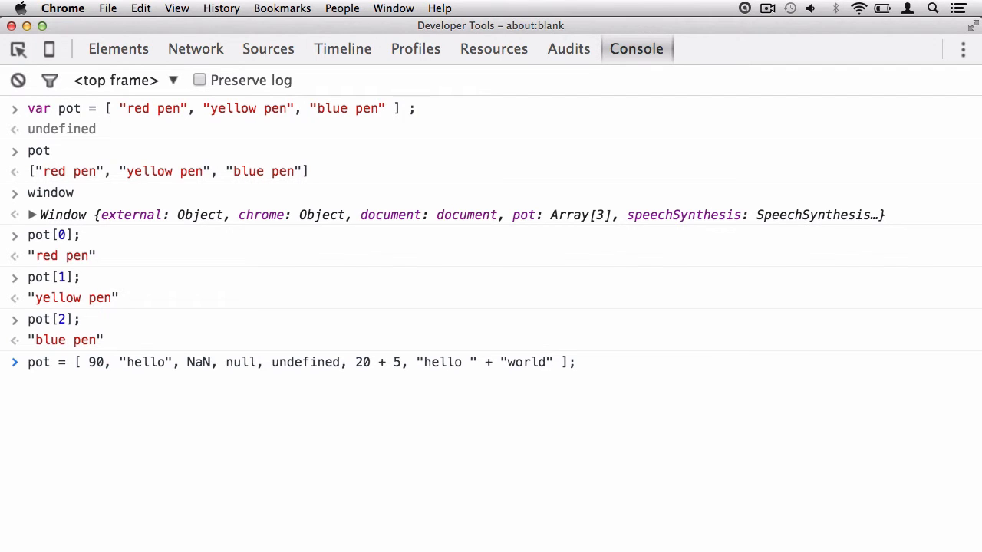
- Highlight the "hello " + "world" expression in the evaluated statement
click(546, 362)
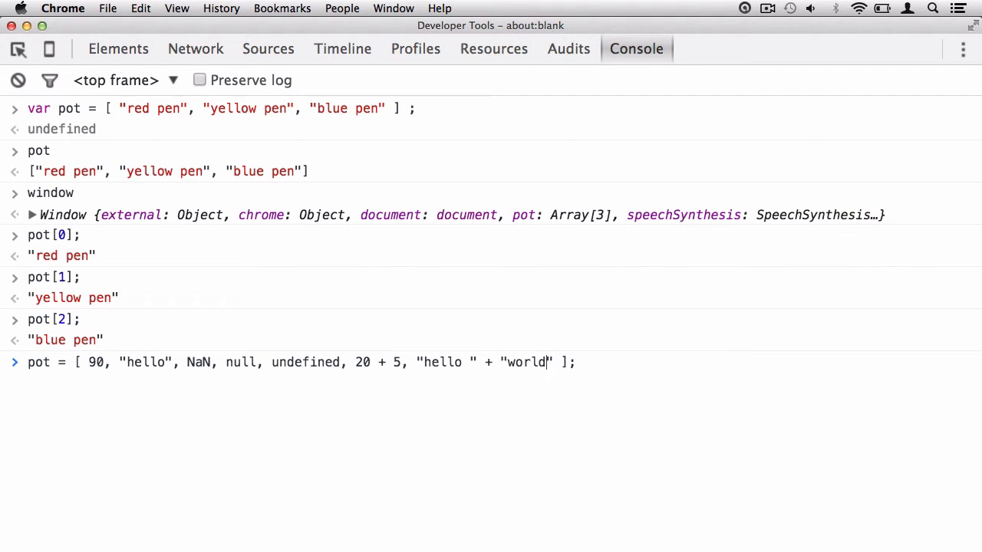
drag(354, 362, 400, 362)
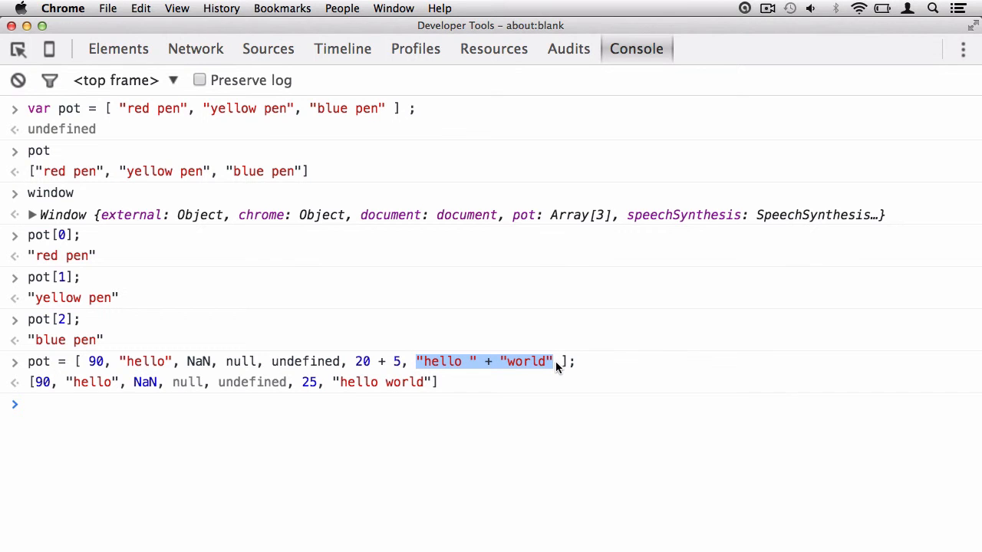
mouse_move(479, 366)
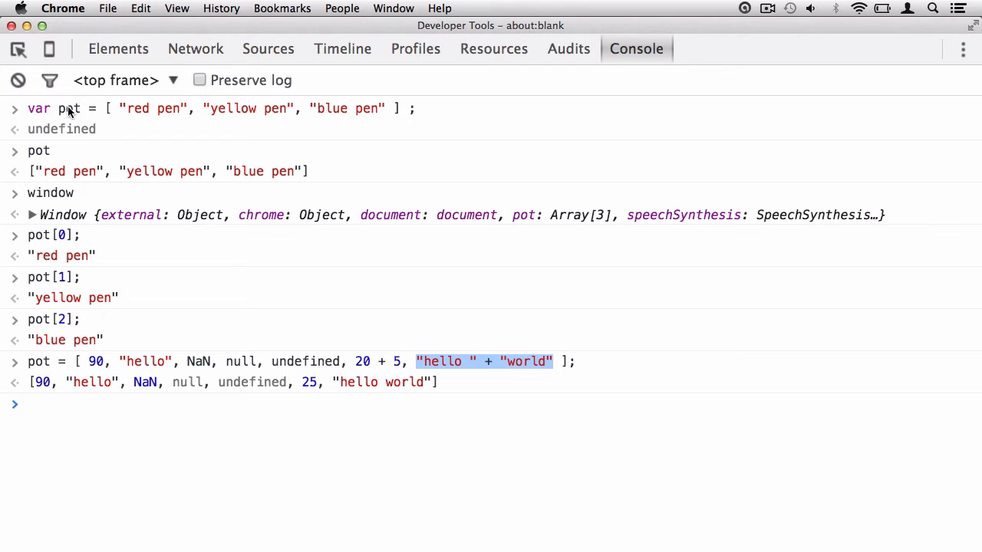
mouse_move(337, 390)
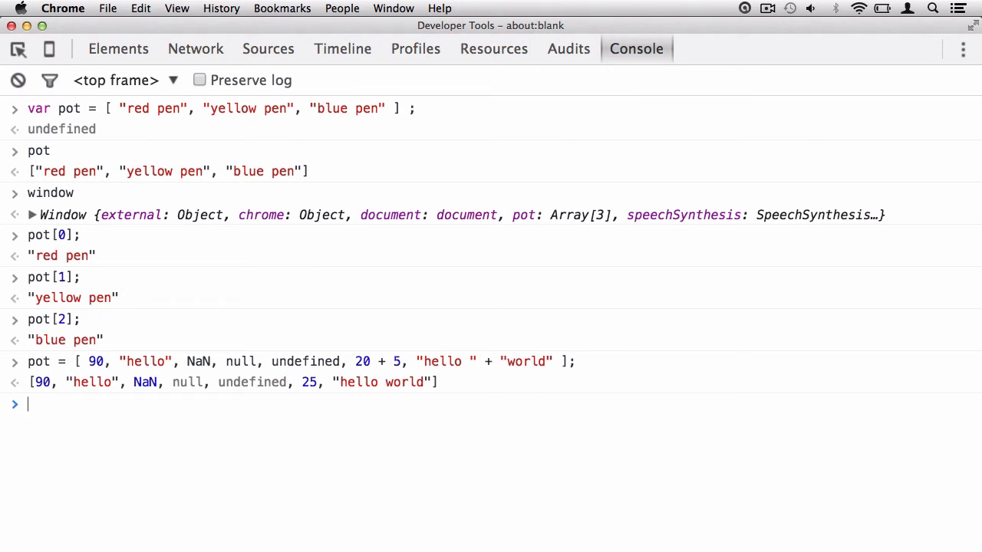
- Begin a pot[] lookup for the sixth element of the new array
text(pot)
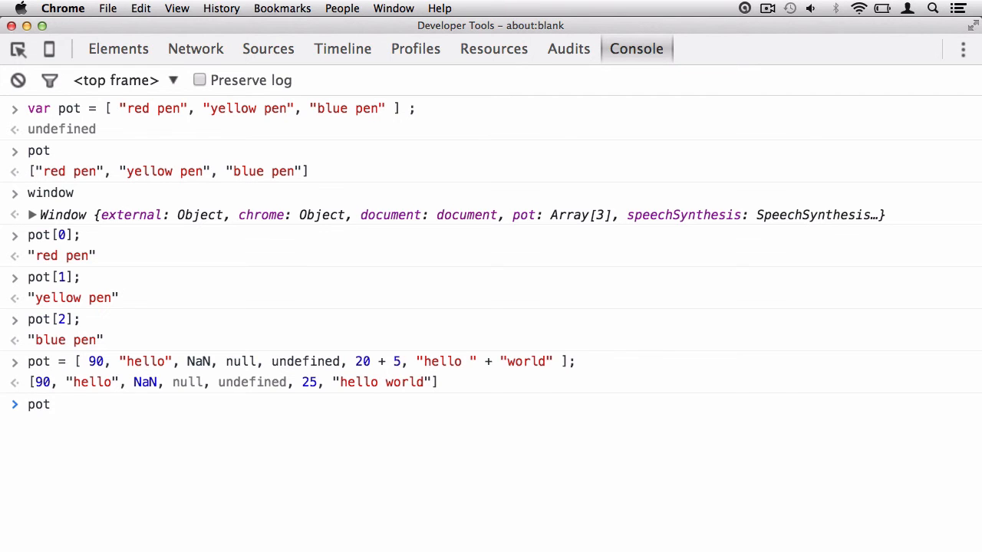
text([];)
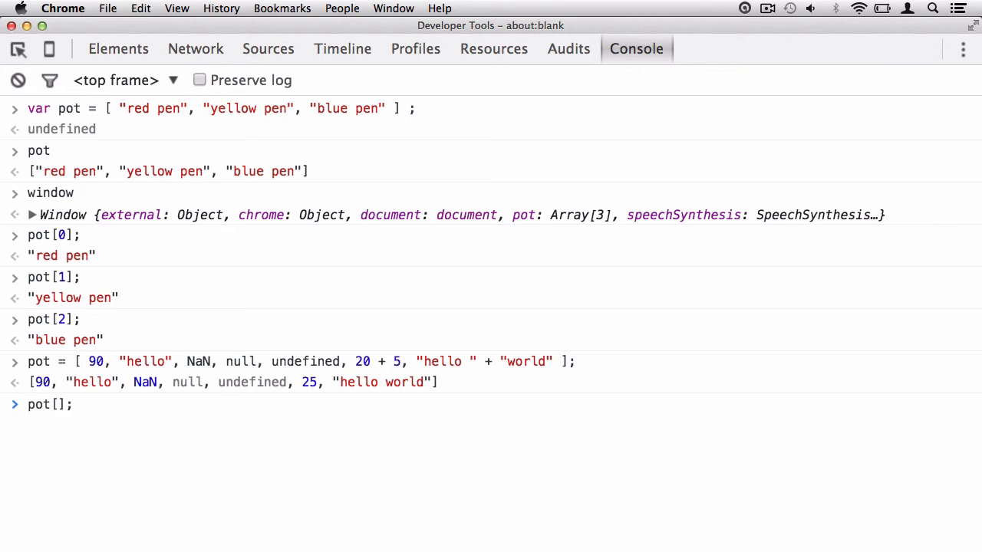
mouse_move(311, 389)
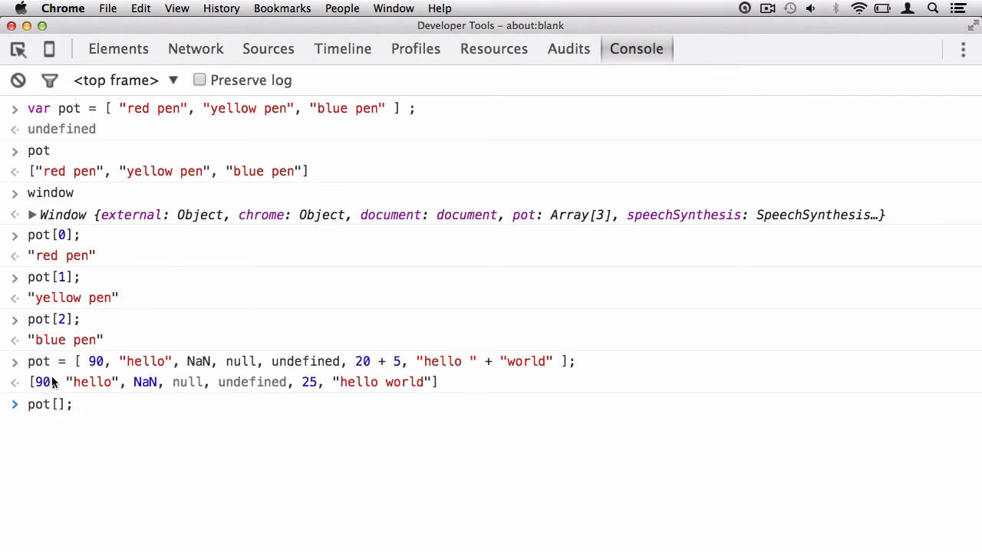
mouse_move(254, 382)
text(5)
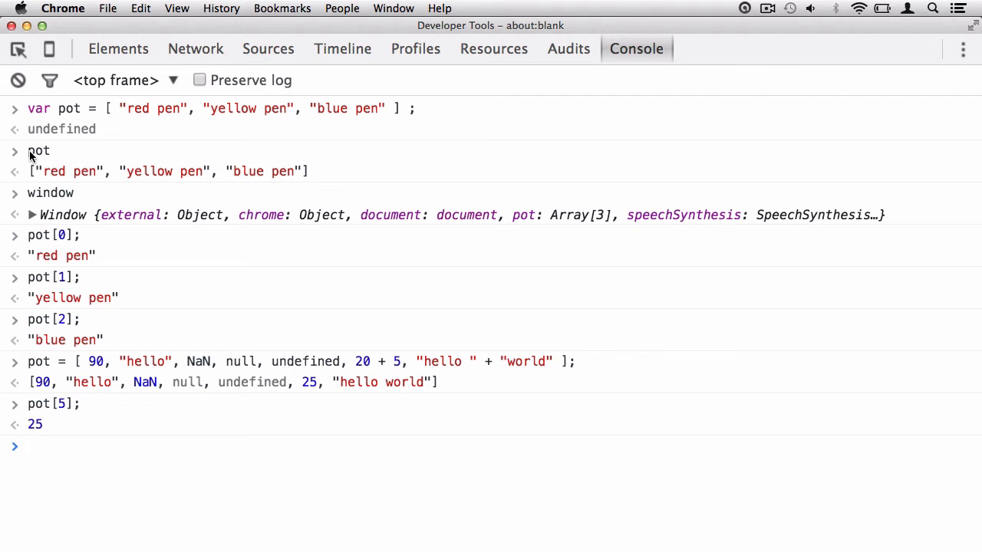
double_click(37, 152)
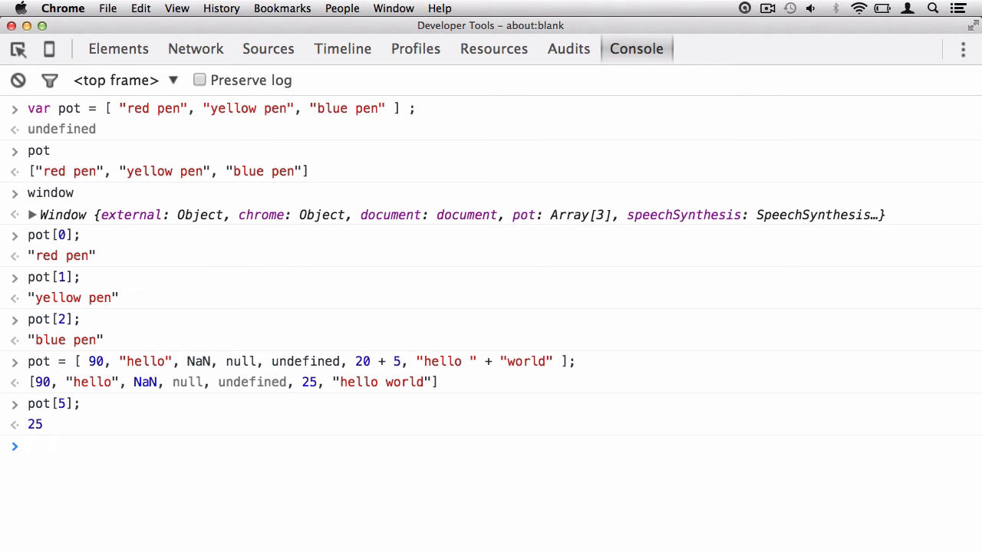
- Evaluate pot.length in the Console, returning 7, and highlight the result and 'red pen'
text(pot)
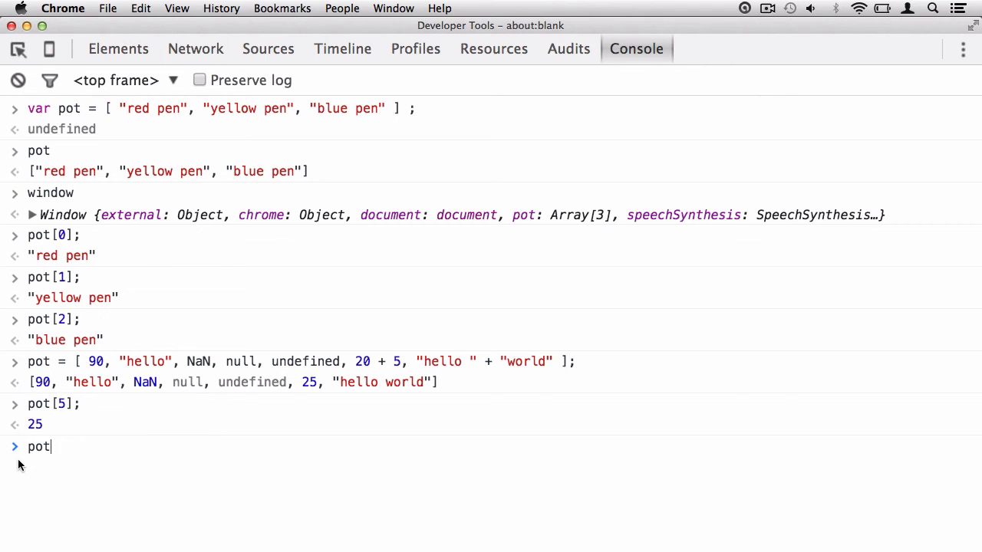
double_click(38, 447)
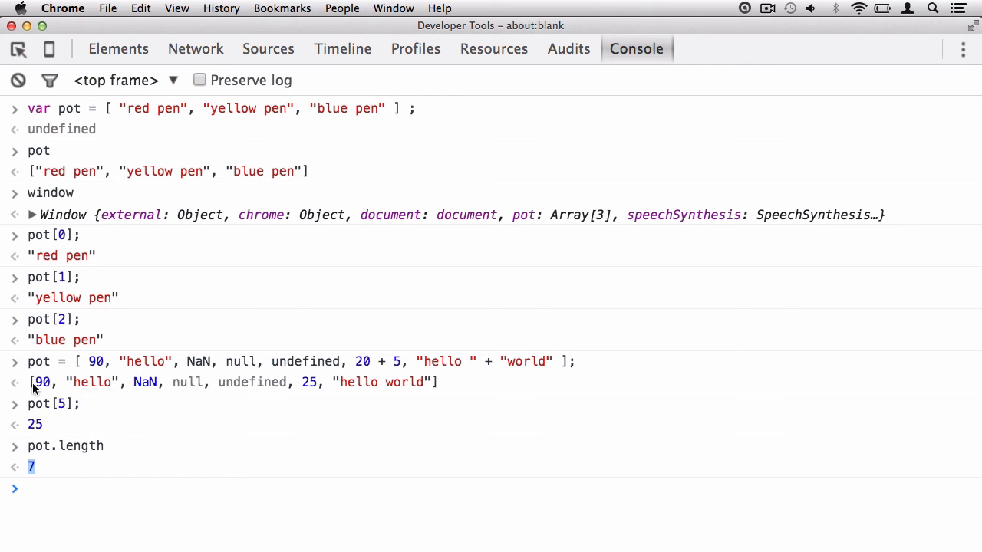
double_click(145, 382)
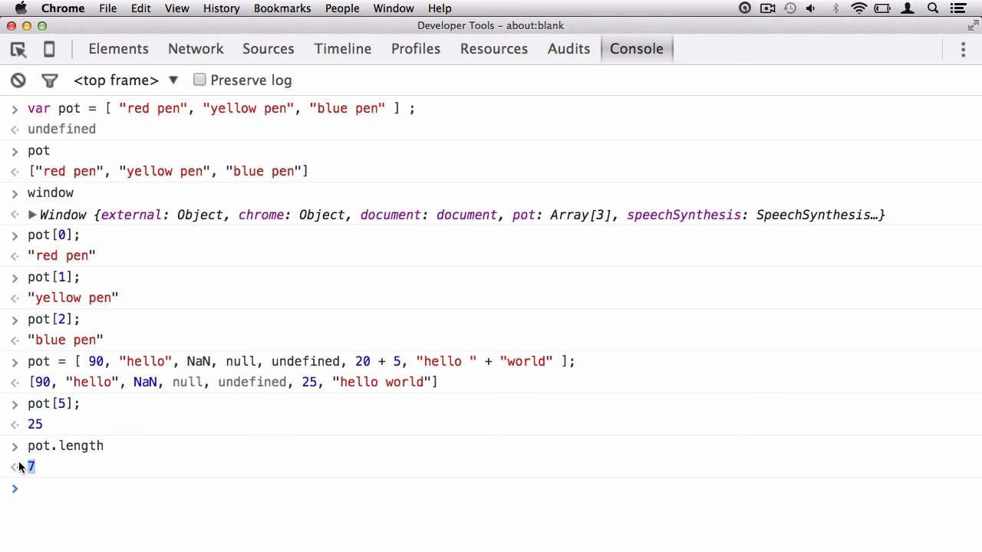
mouse_move(60, 244)
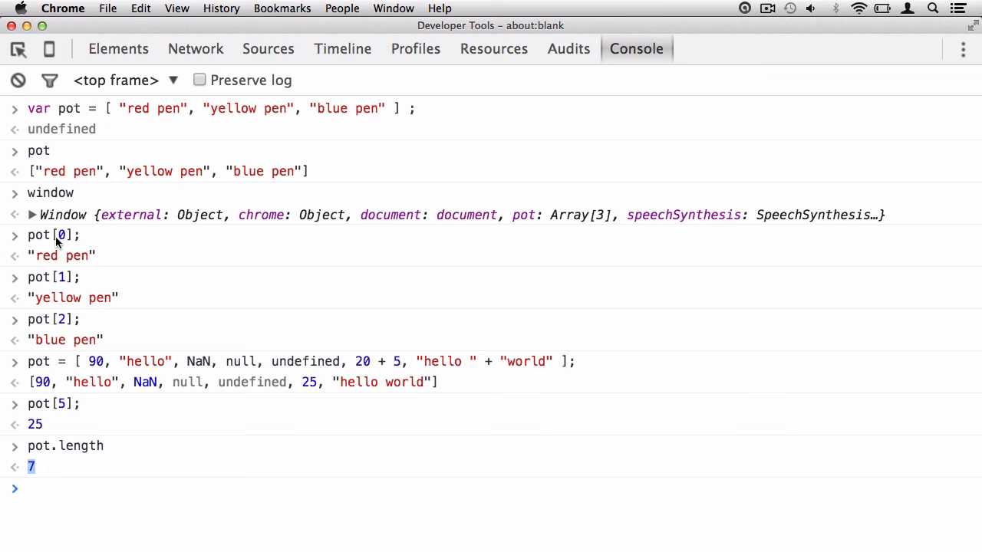
double_click(69, 171)
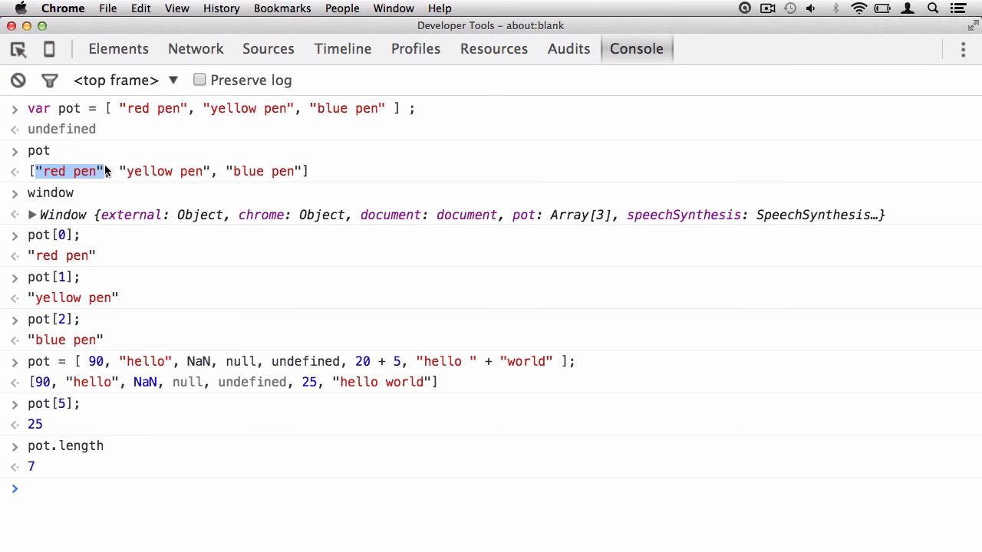
mouse_move(248, 175)
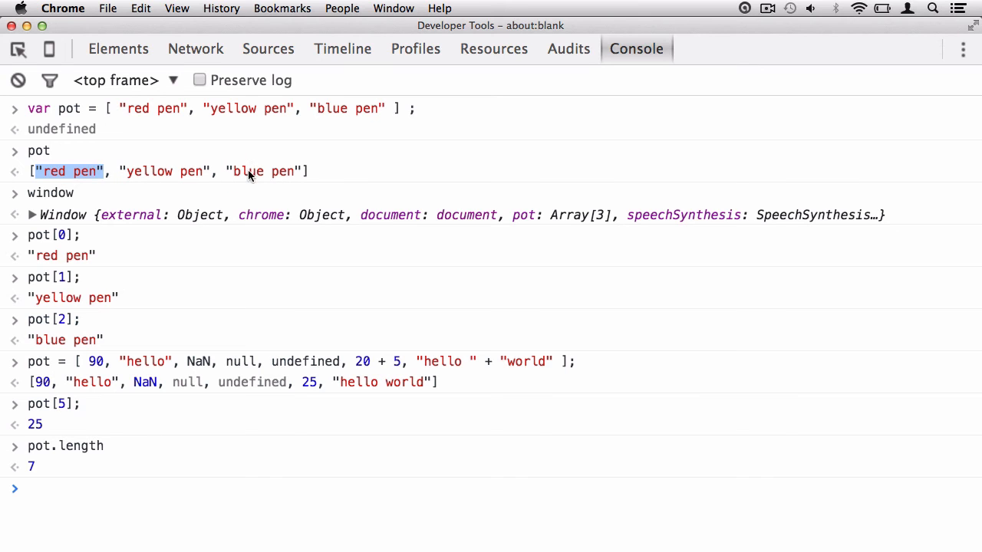
mouse_move(95, 384)
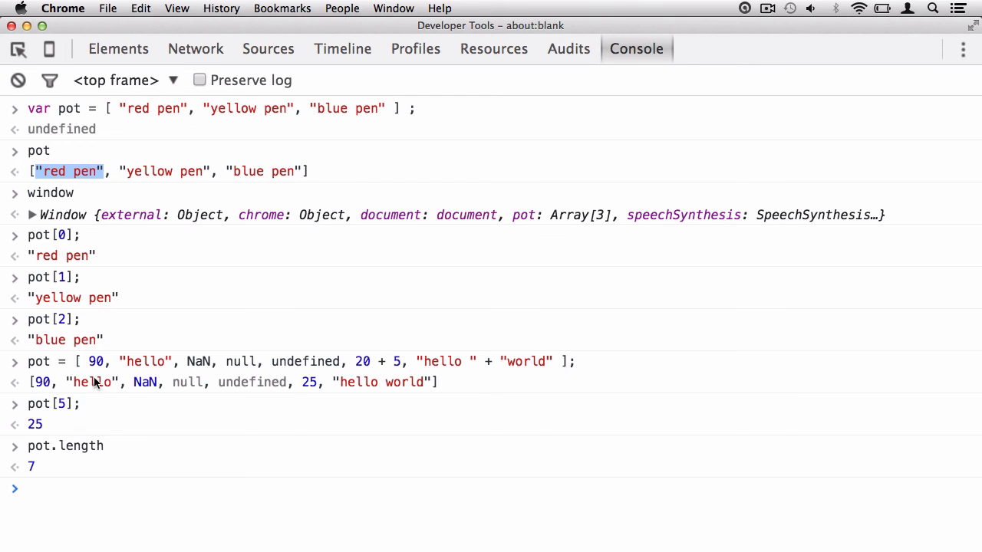
mouse_move(245, 387)
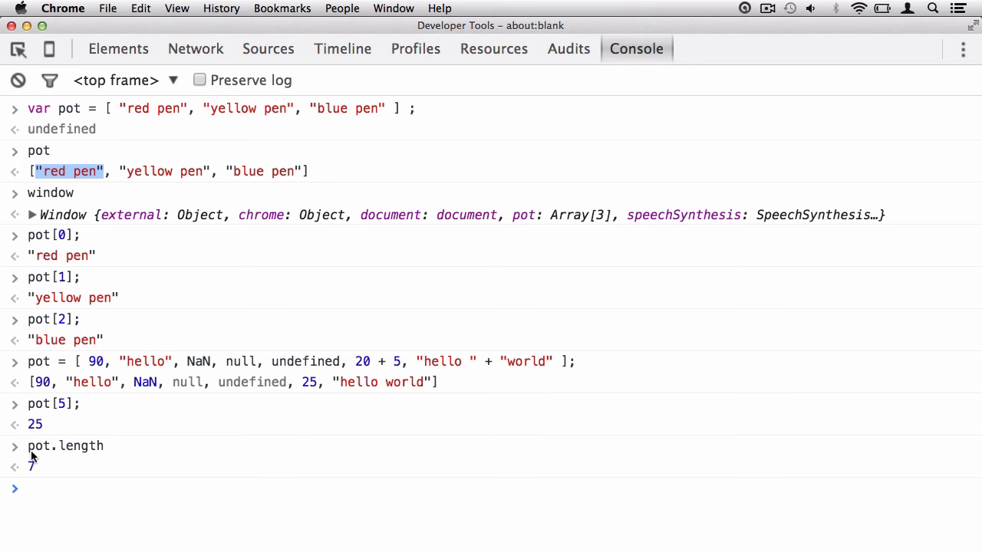
double_click(80, 444)
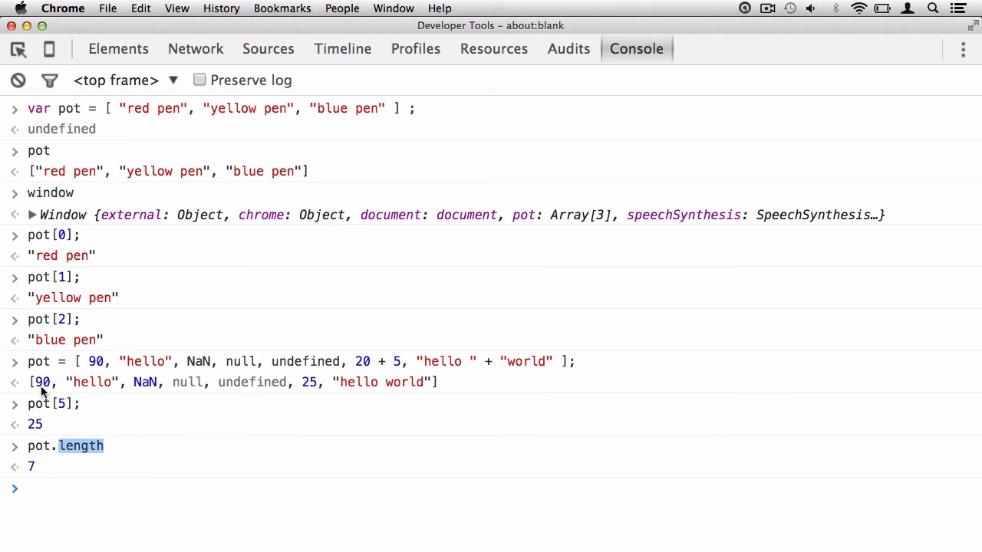
mouse_move(50, 488)
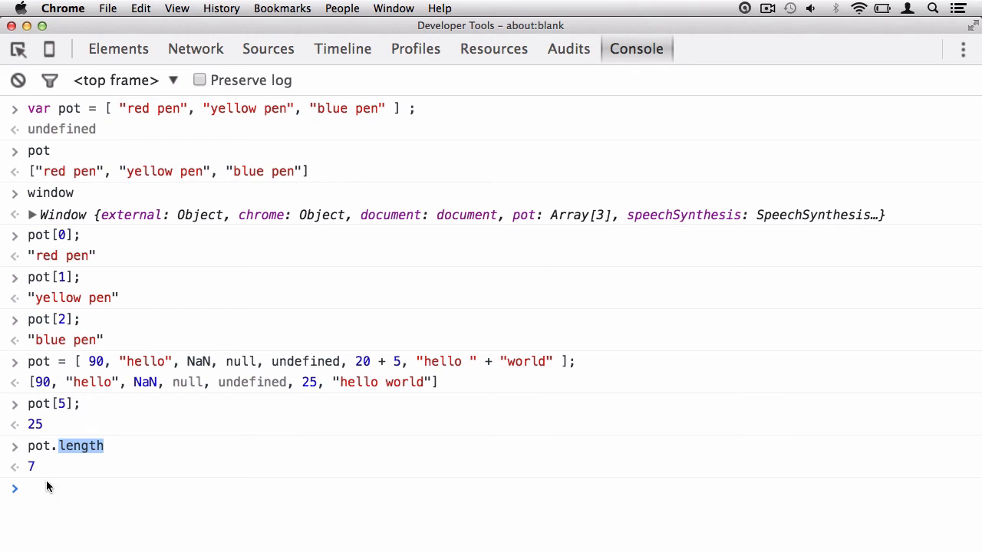